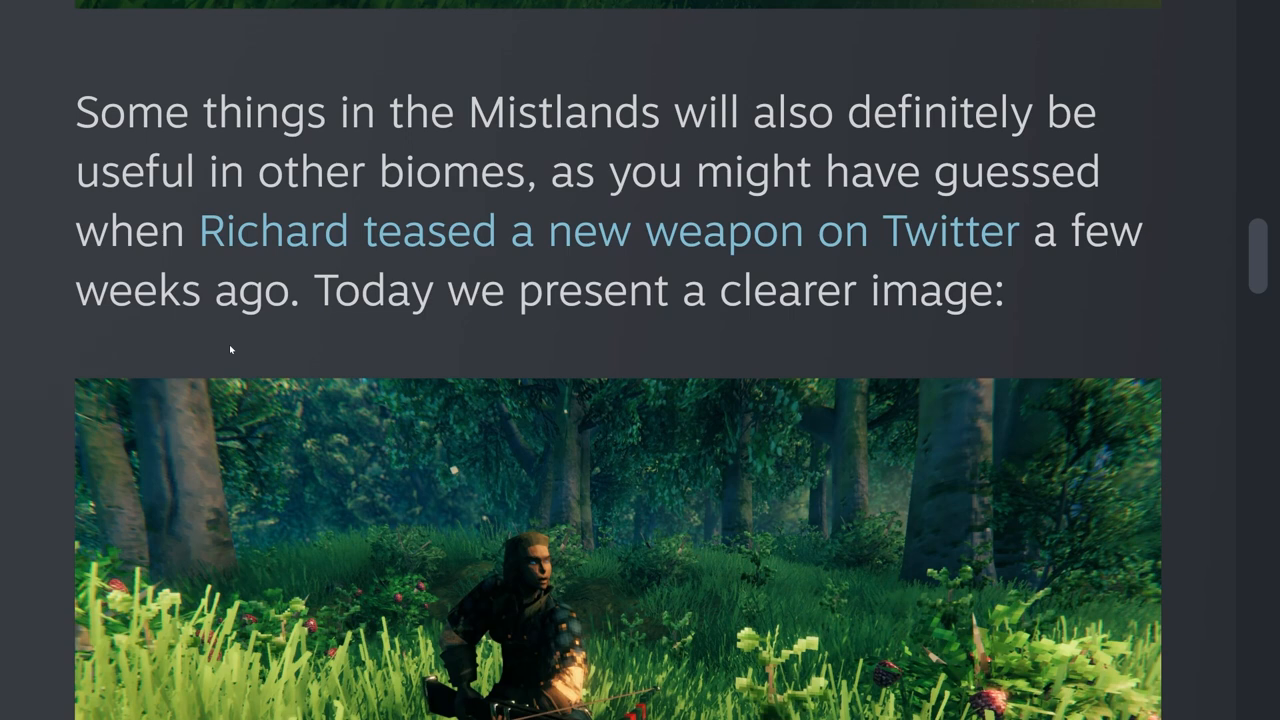
mouse_move(228, 352)
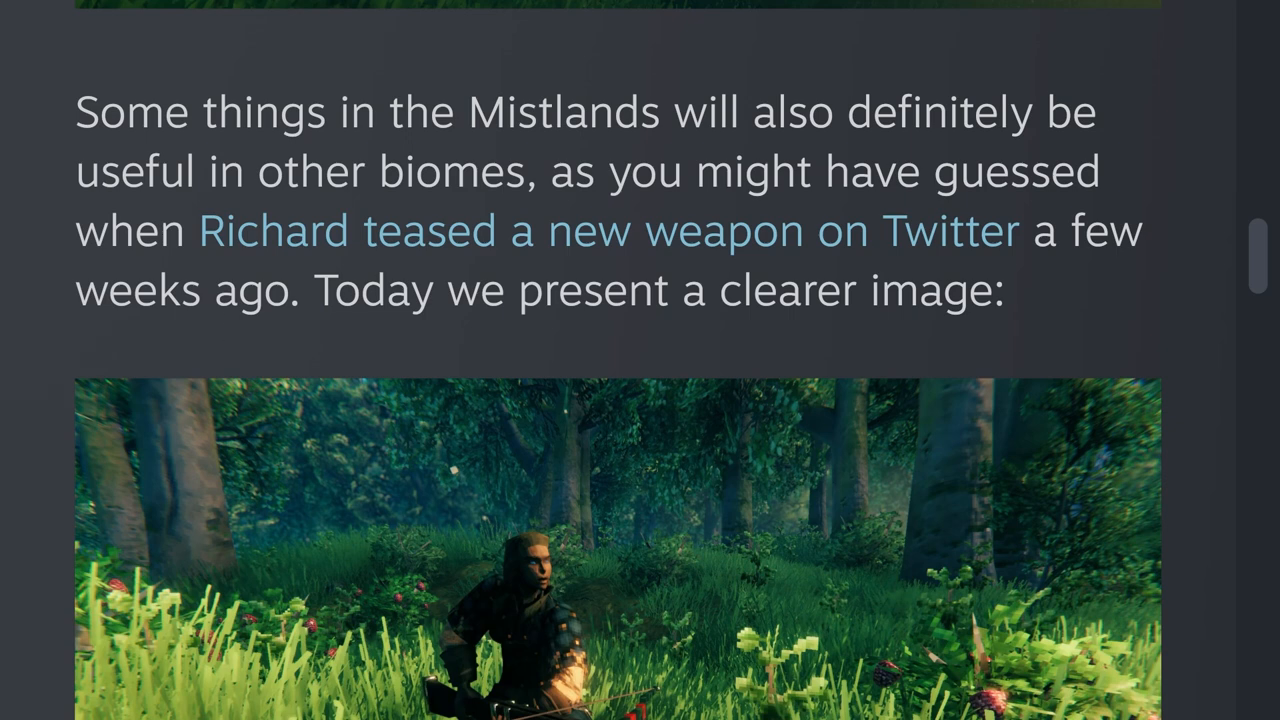
- Highlight 'useful in other biomes' and 'Today we present a clearer image:', bringing the crossbow teaser picture into view
left_click_drag(76, 112, 1036, 112)
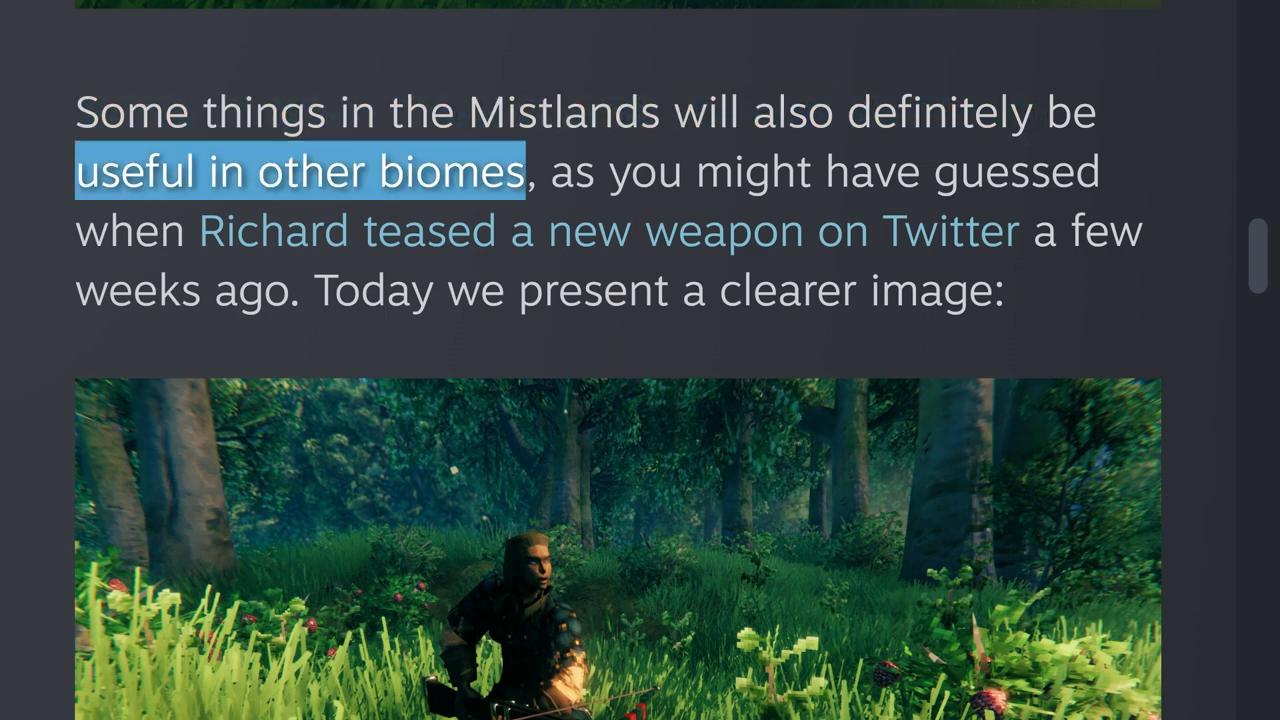
left_click_drag(530, 170, 1096, 170)
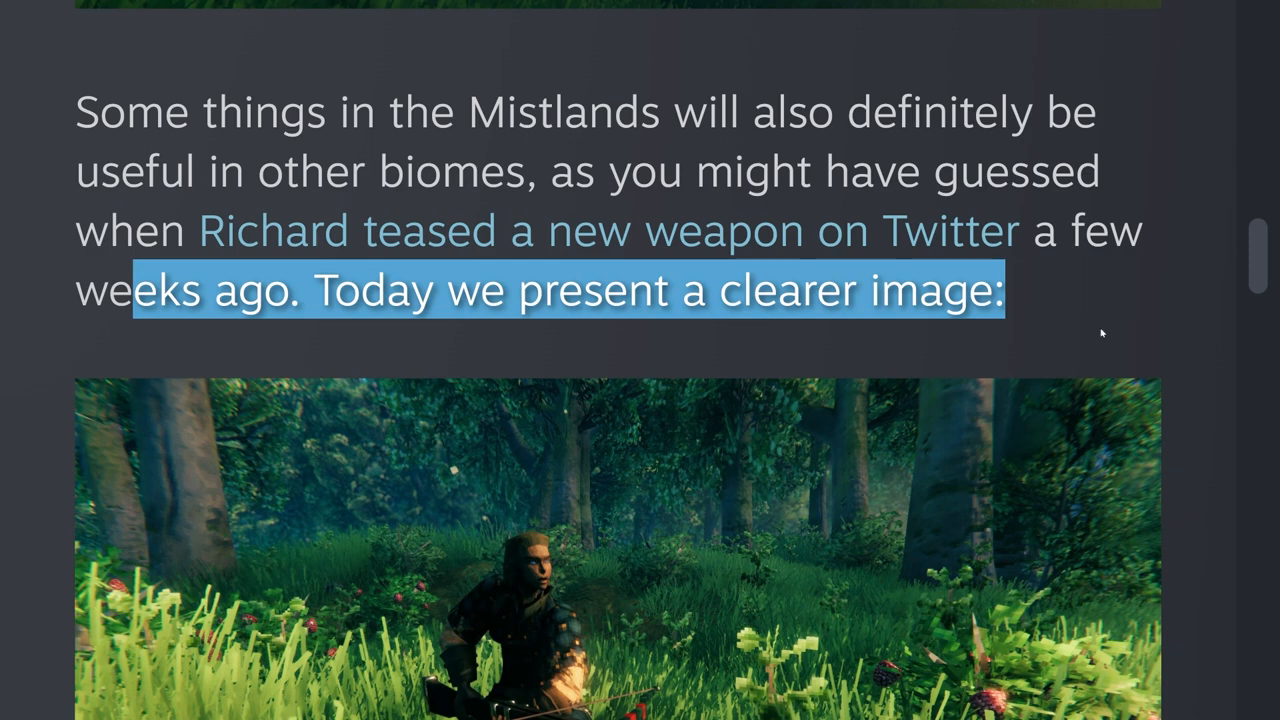
scroll("down", 3)
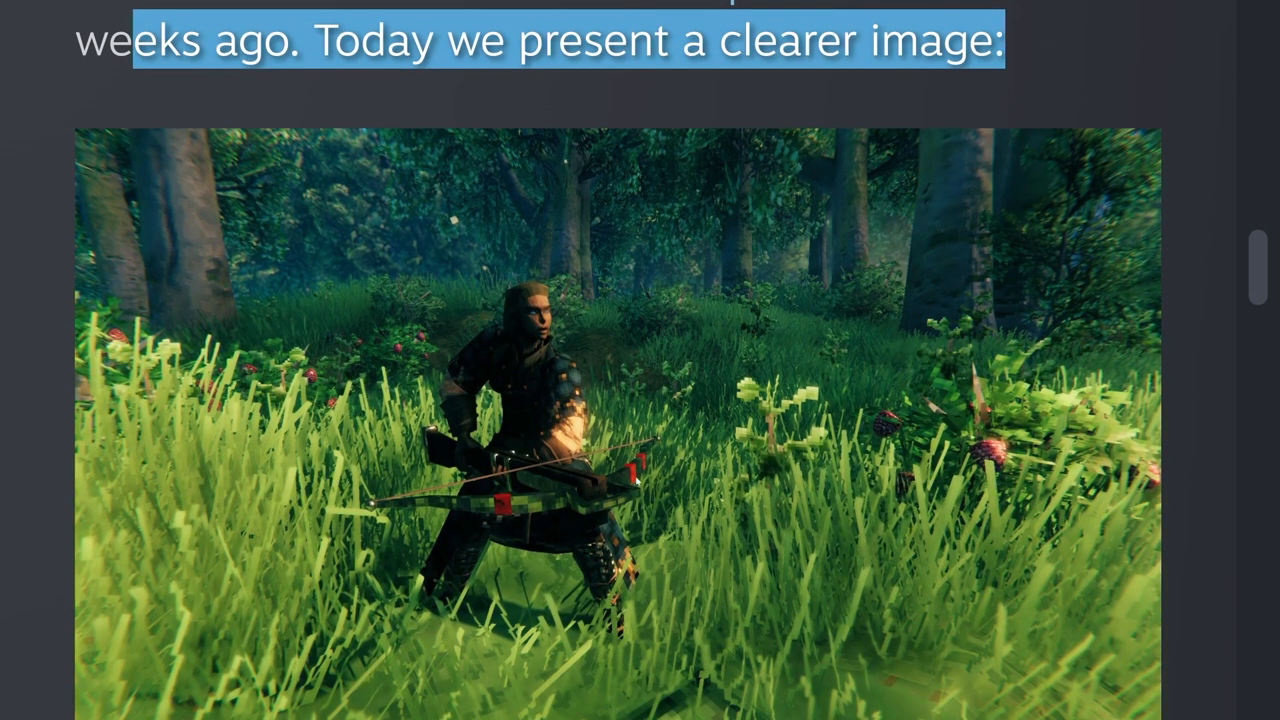
scroll("down", 3)
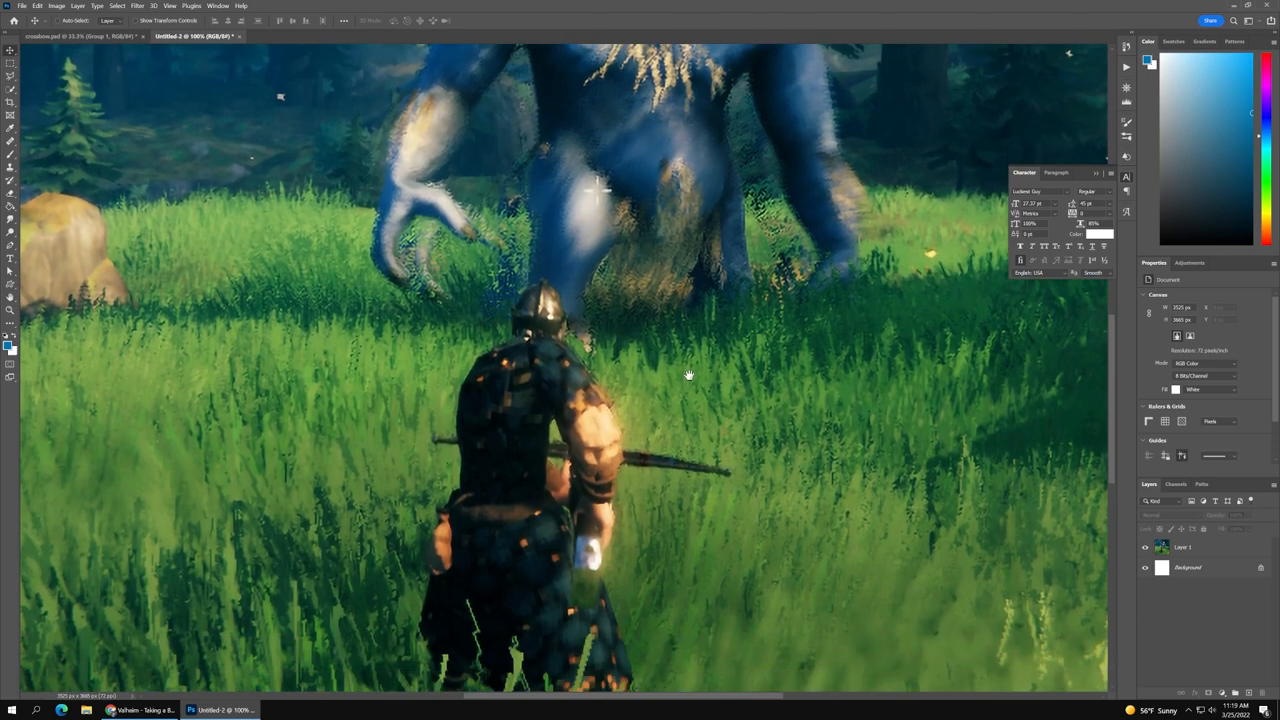
mouse_move(682, 498)
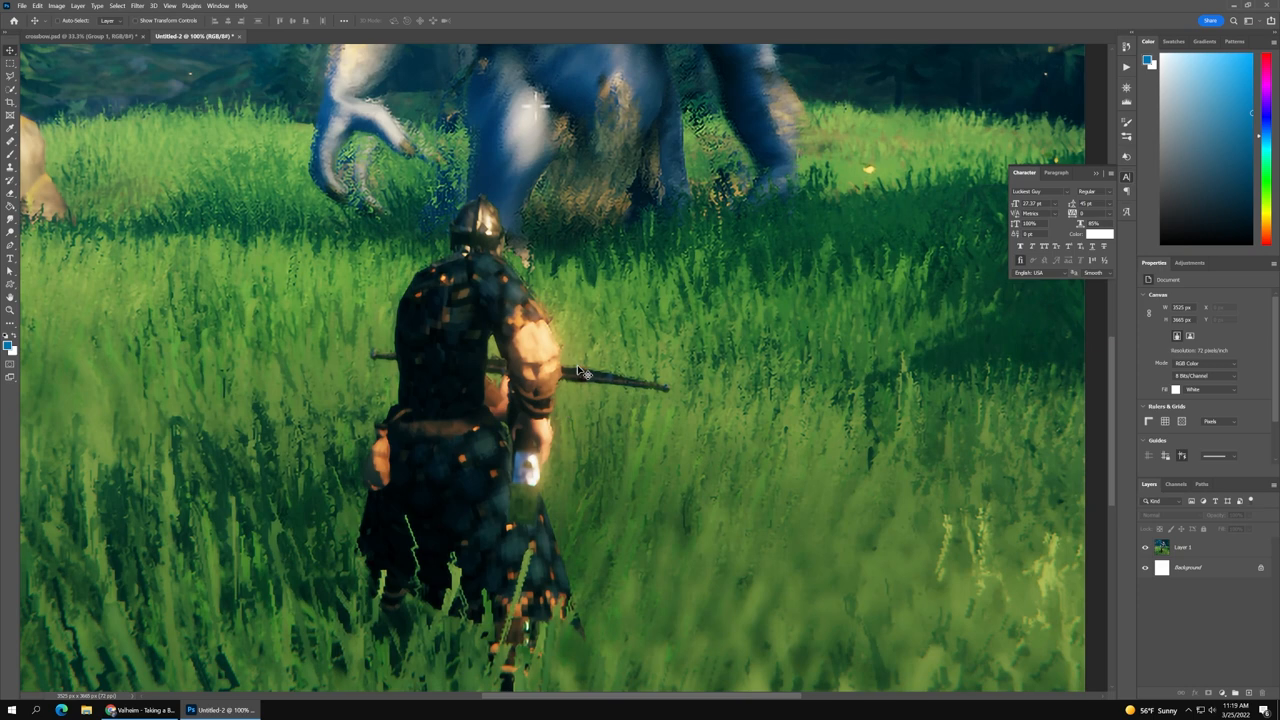
mouse_move(620, 390)
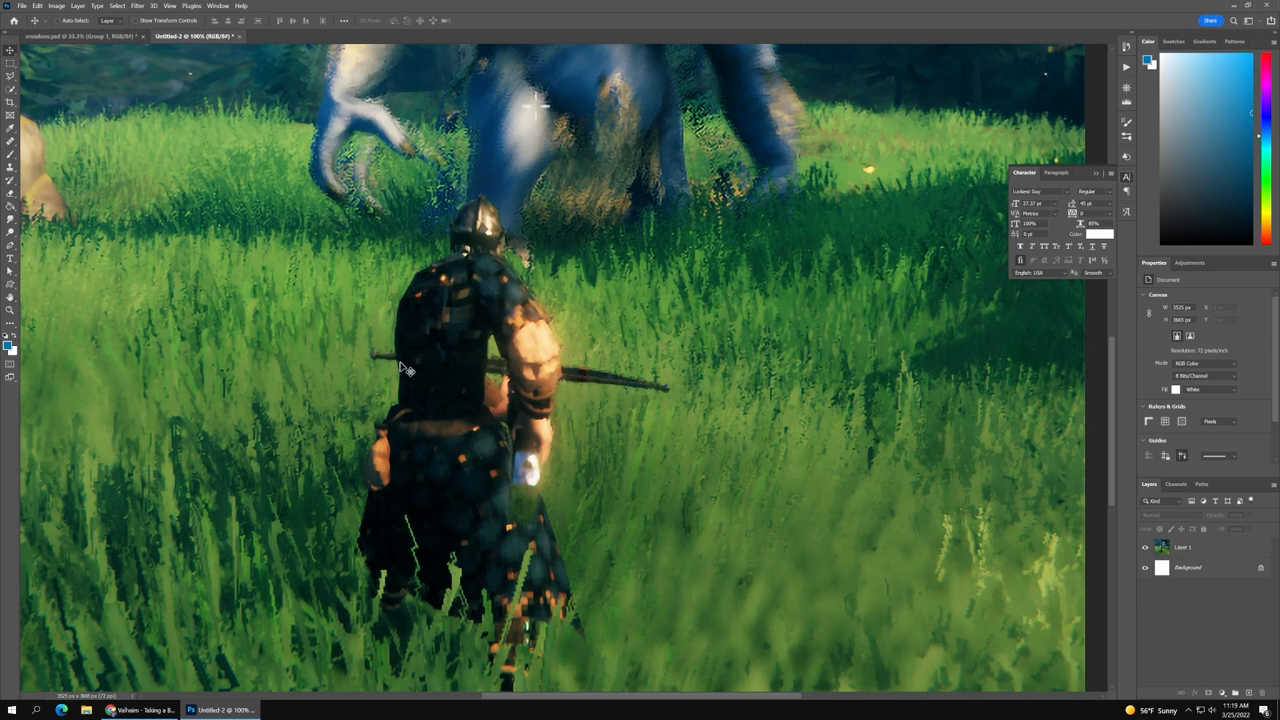
mouse_move(504, 420)
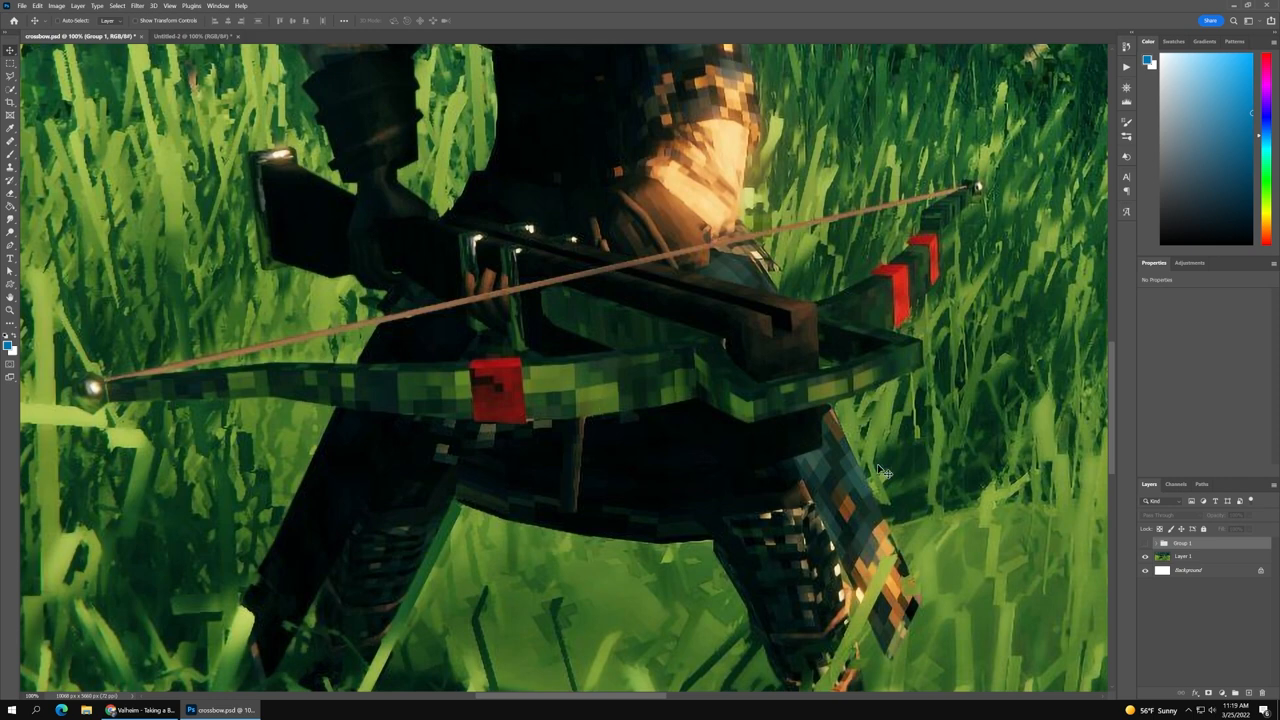
mouse_move(1144, 552)
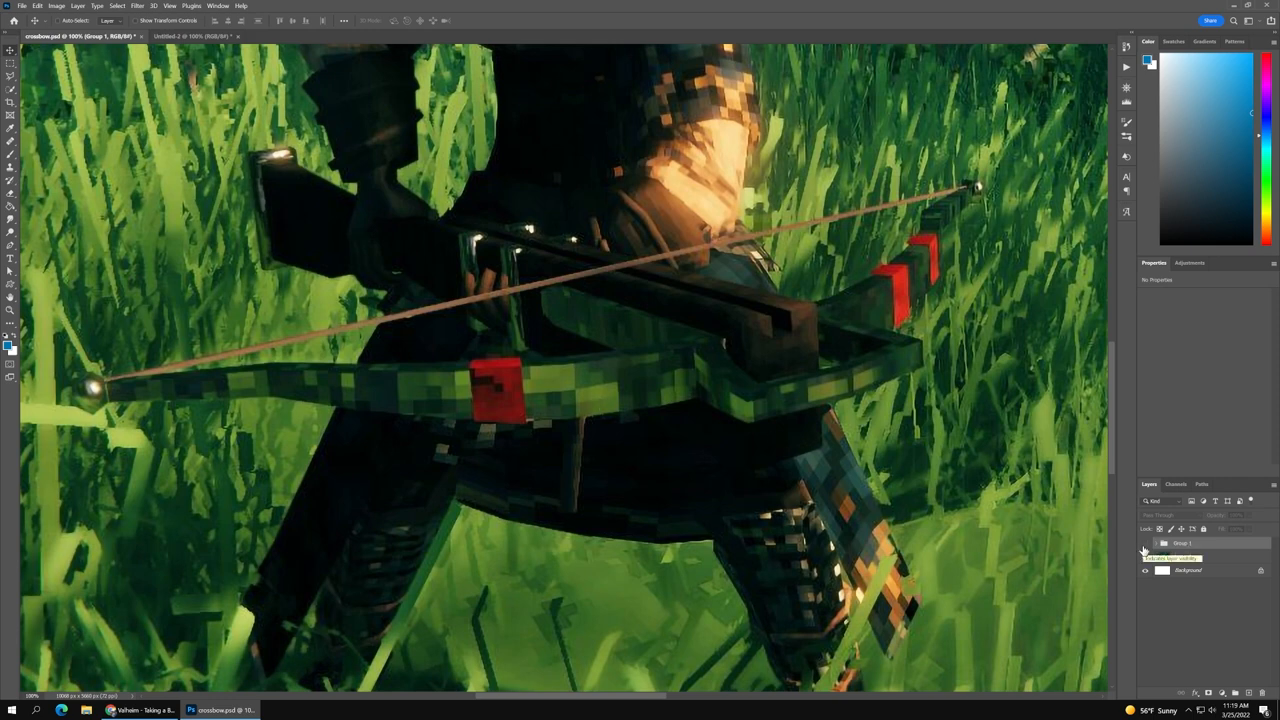
- Show Group 1 in the Layers panel to reveal the crossbow-brightening edits
left_click(1144, 544)
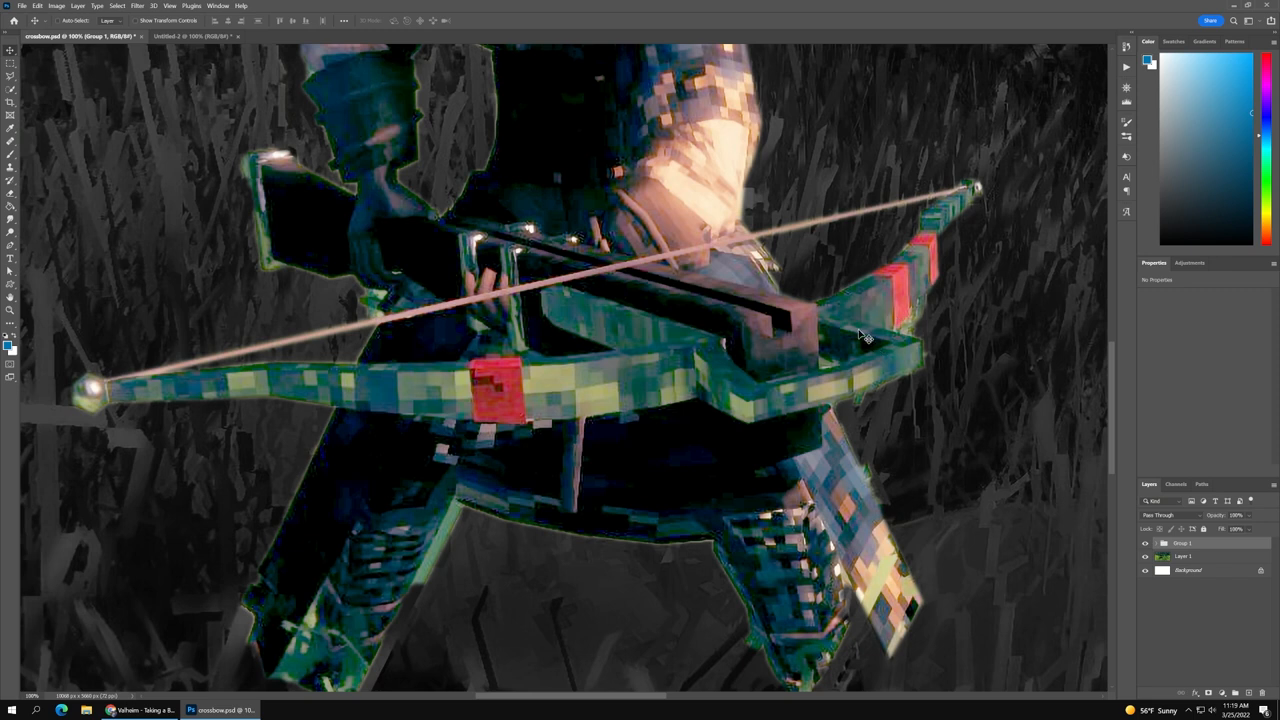
mouse_move(512, 400)
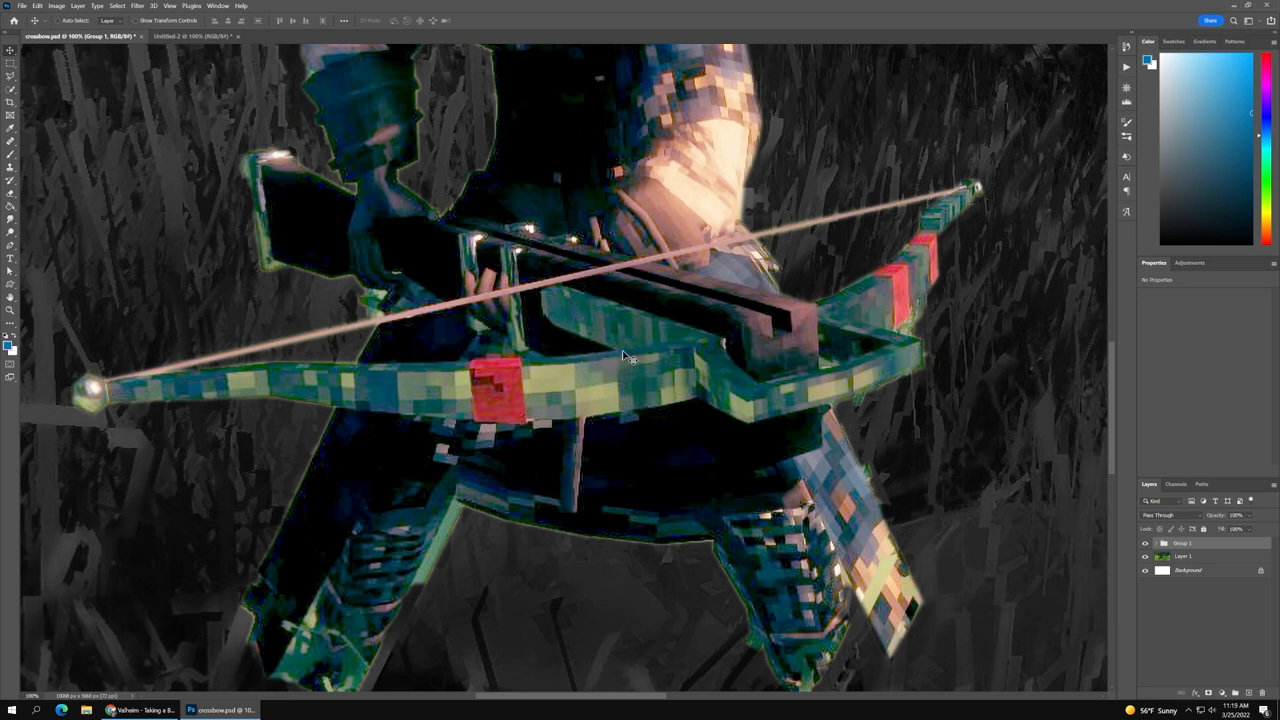
mouse_move(520, 392)
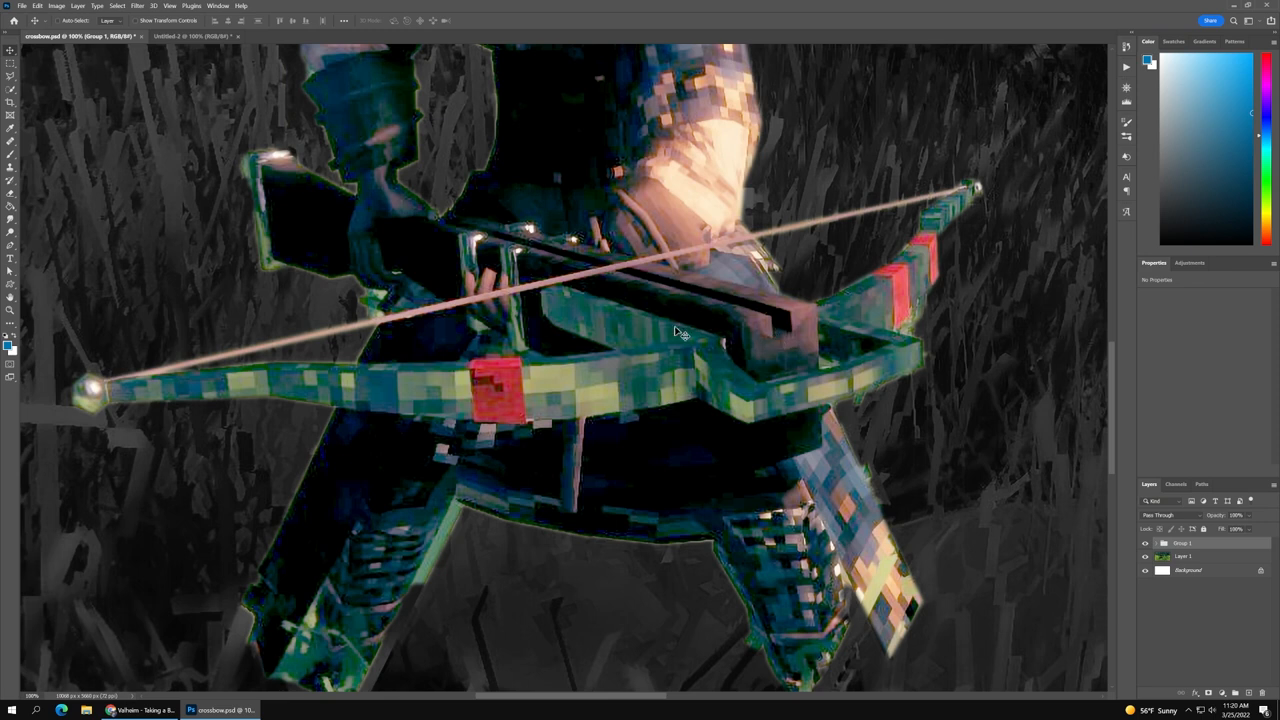
mouse_move(244, 166)
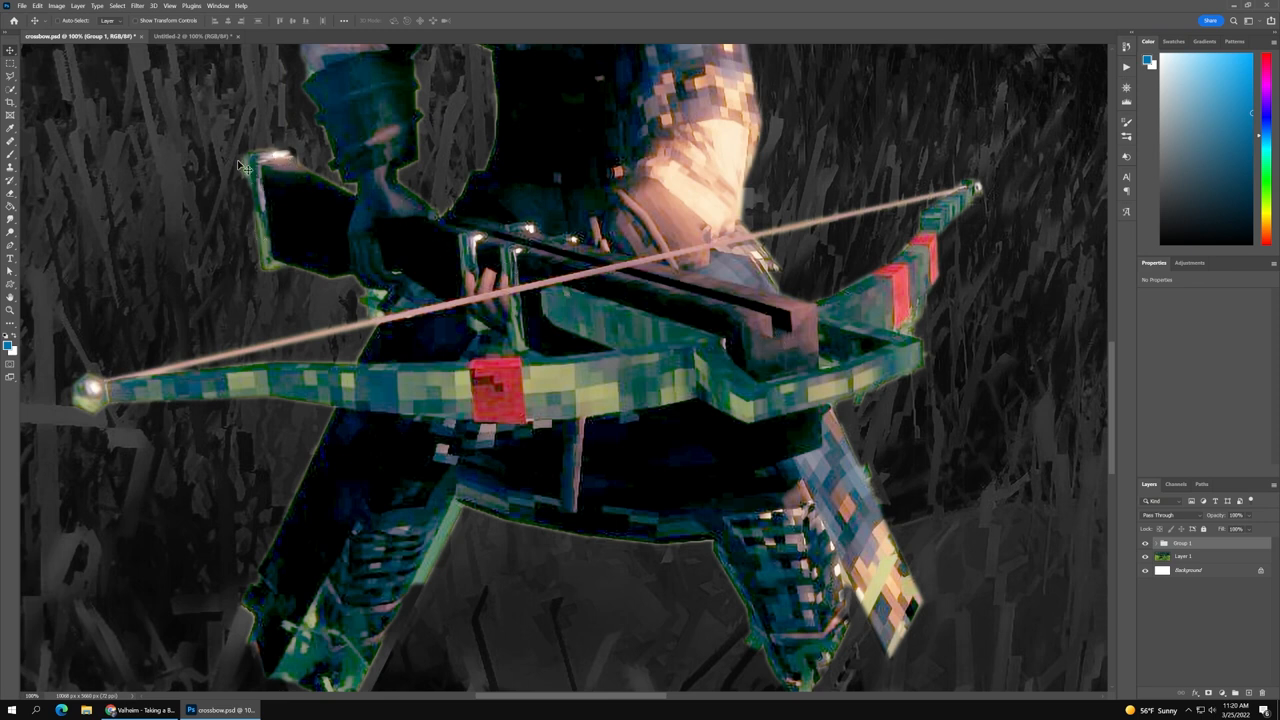
mouse_move(252, 186)
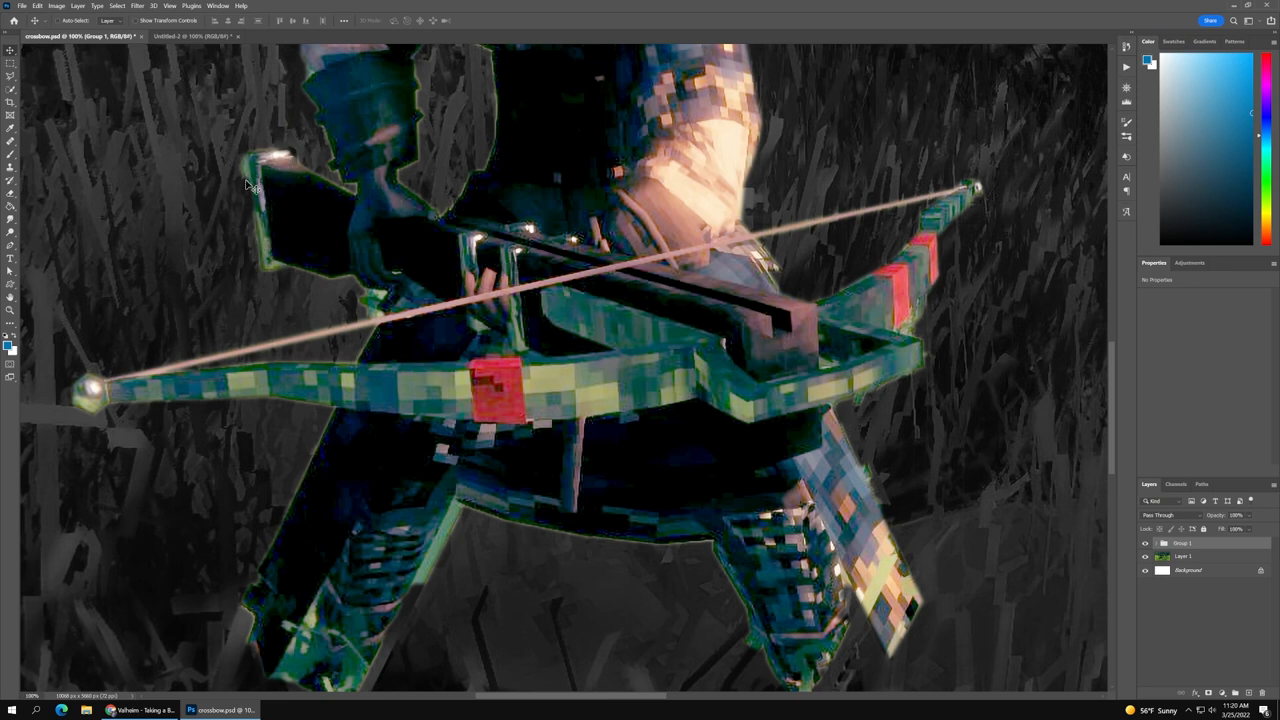
mouse_move(350, 232)
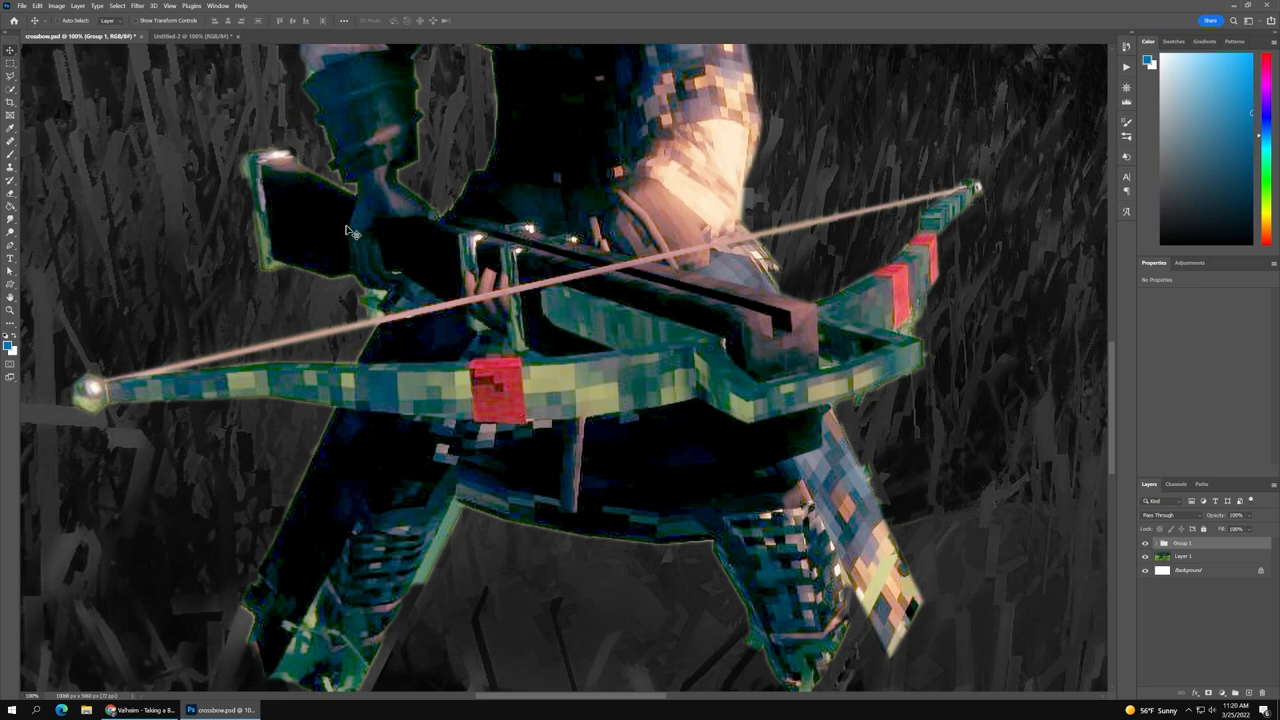
mouse_move(490, 242)
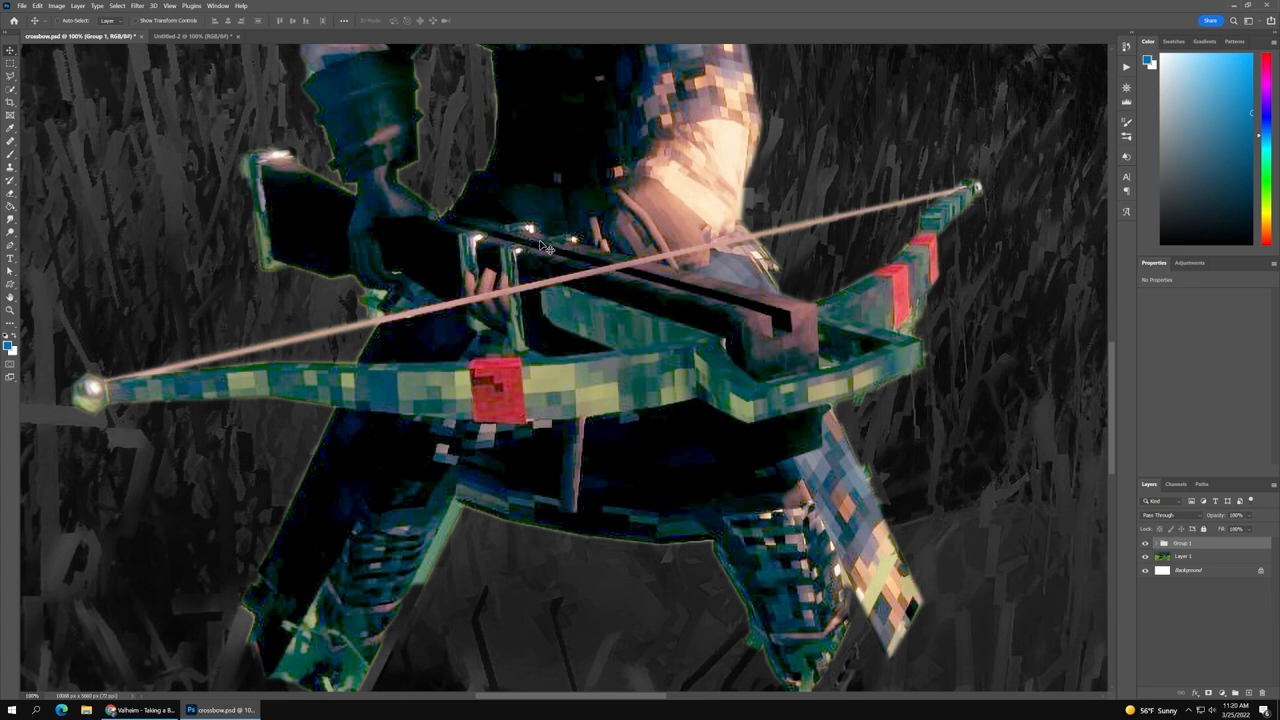
mouse_move(522, 272)
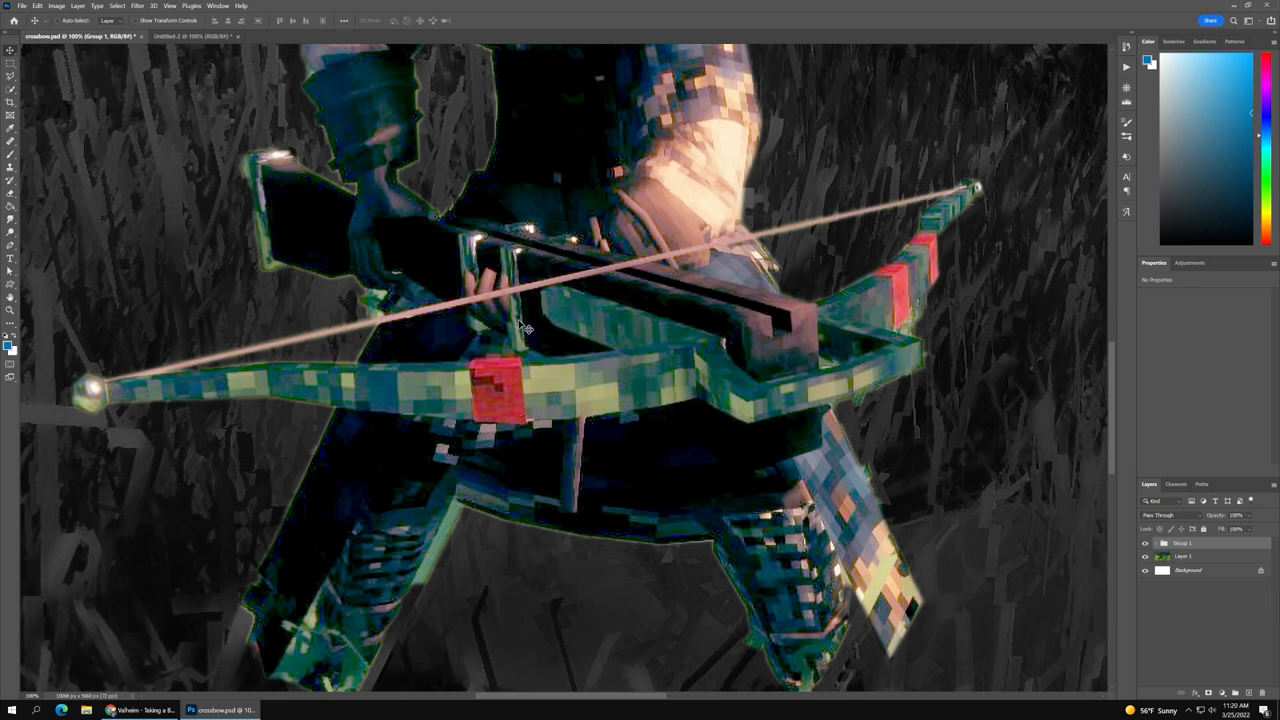
mouse_move(558, 260)
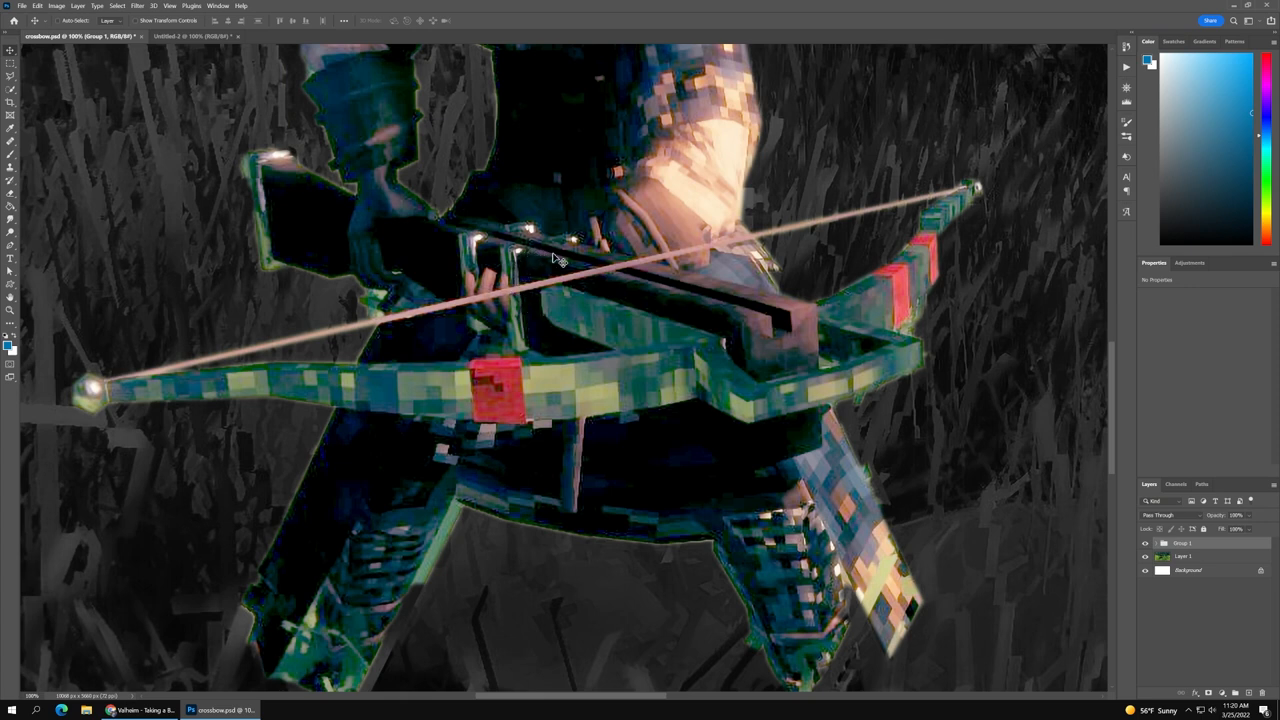
mouse_move(80, 420)
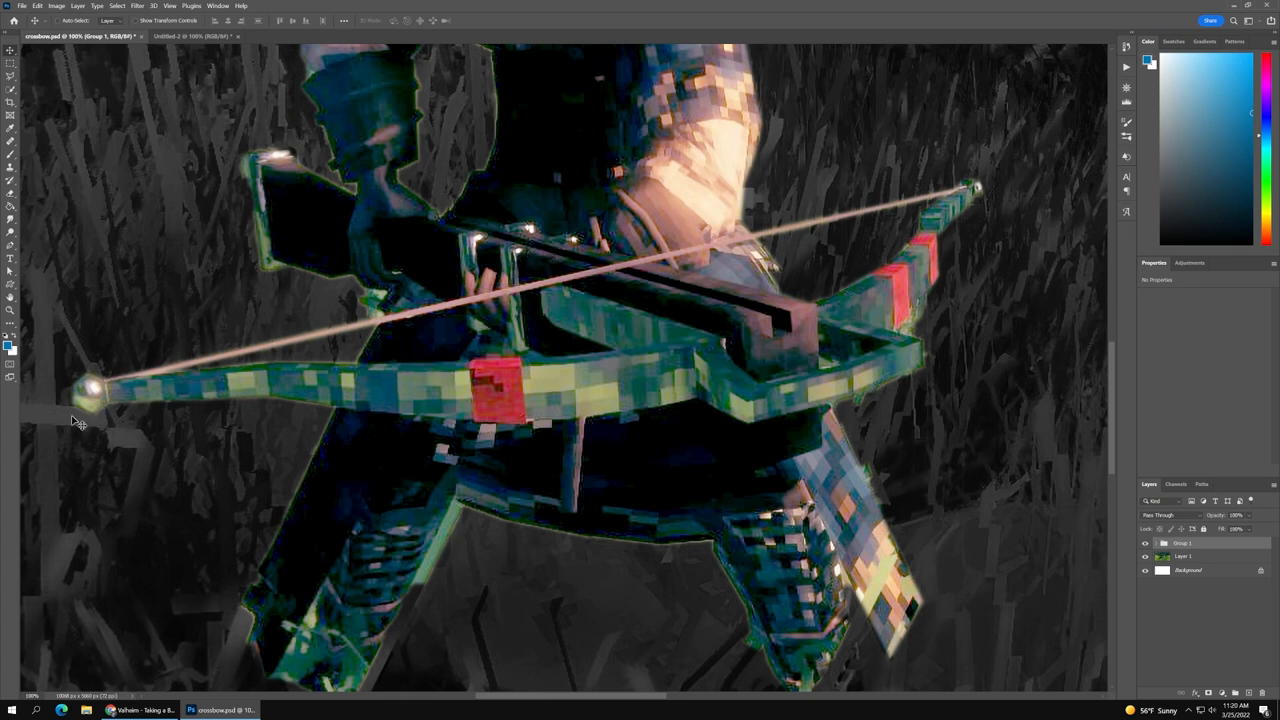
mouse_move(984, 206)
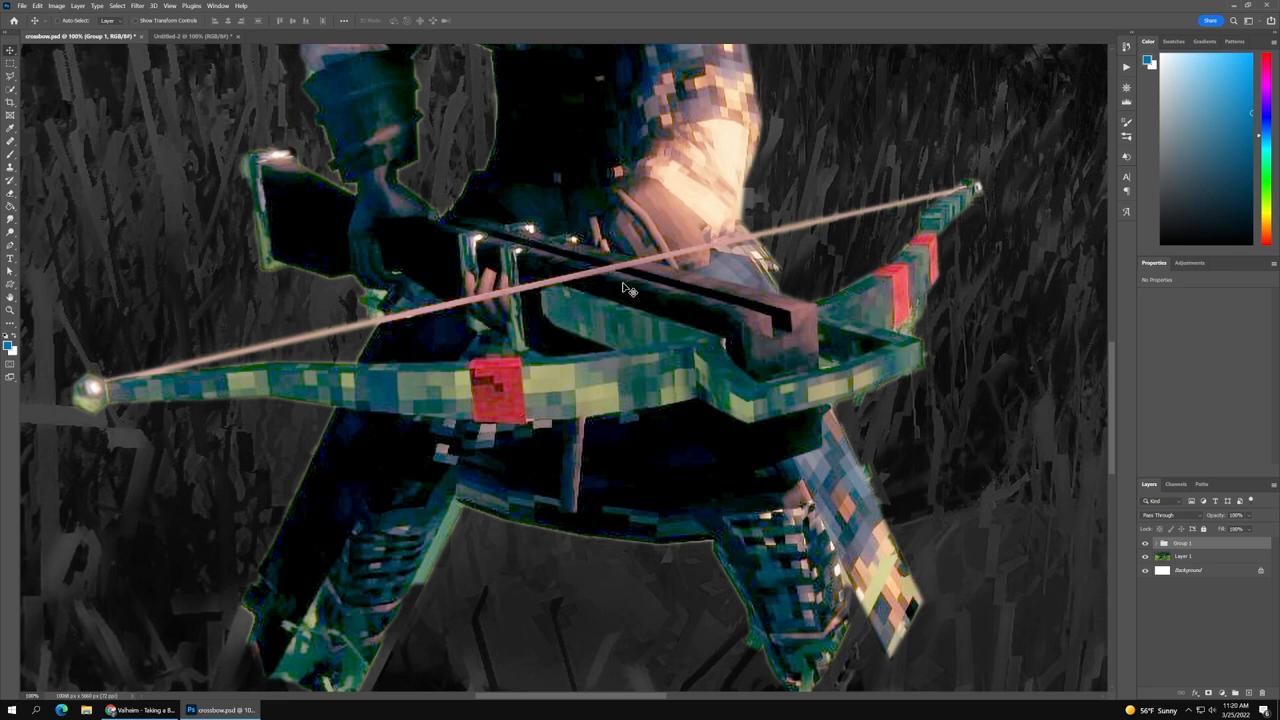
mouse_move(634, 328)
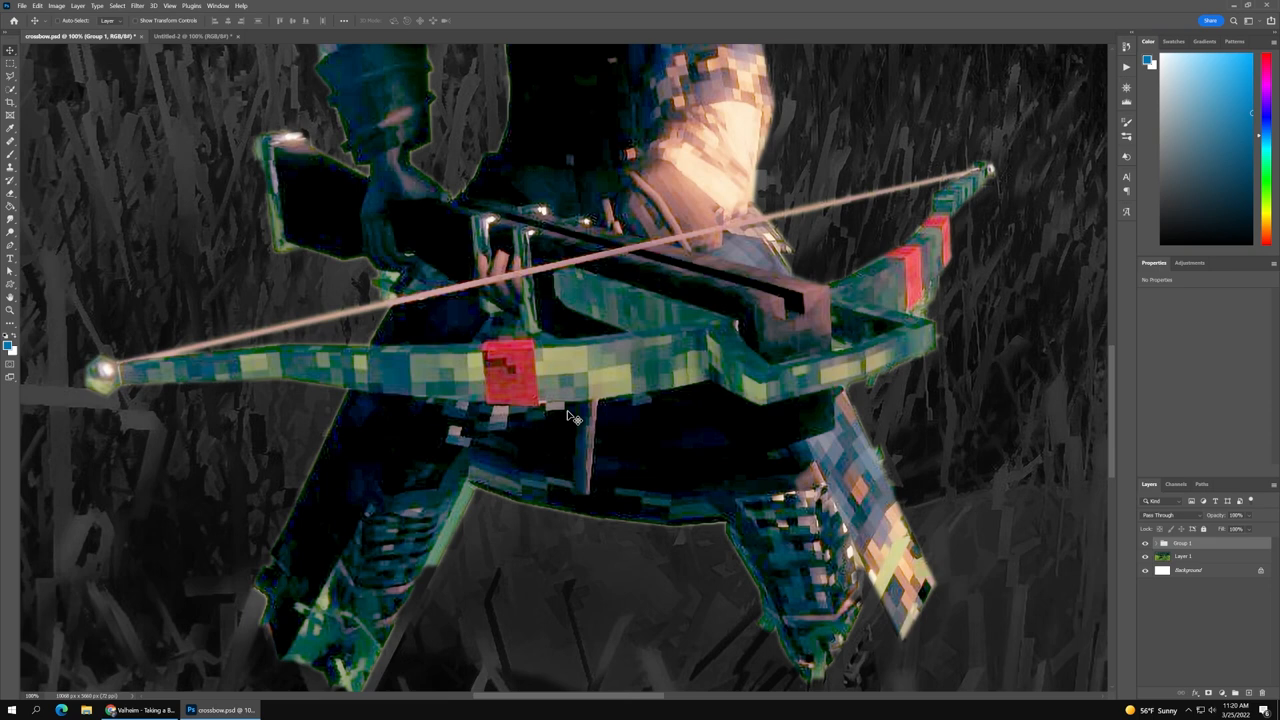
mouse_move(584, 392)
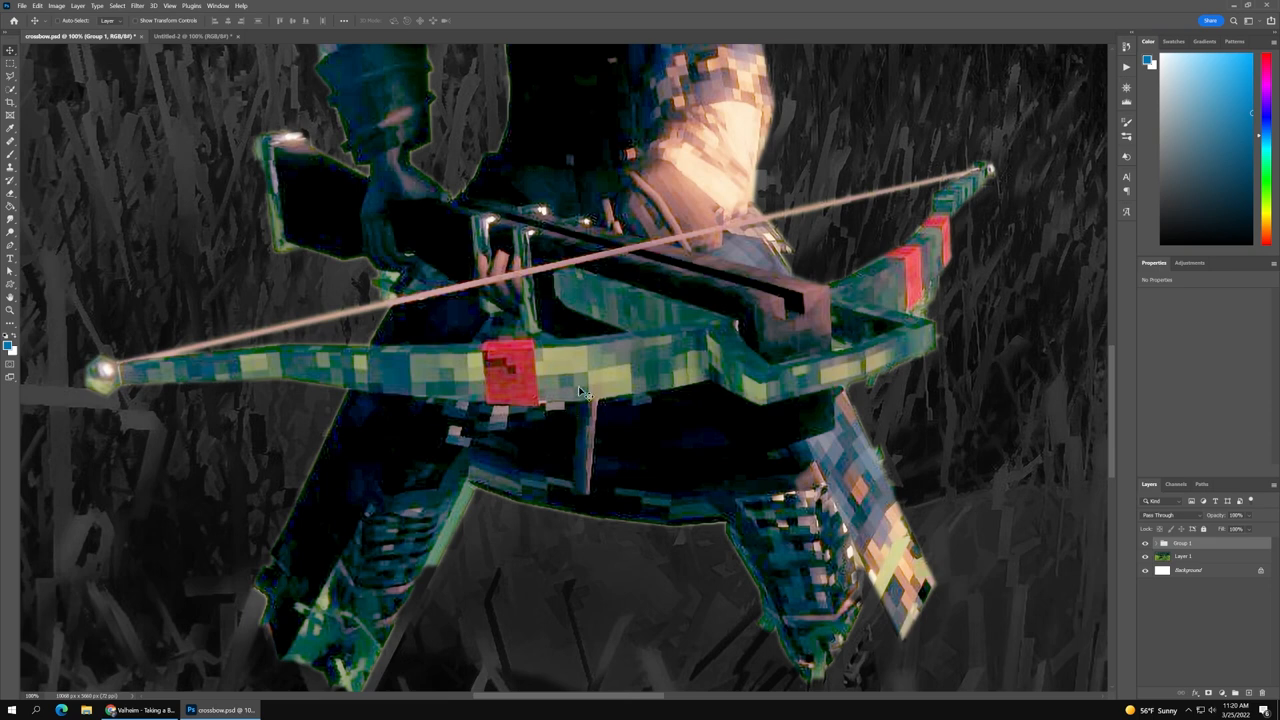
mouse_move(620, 328)
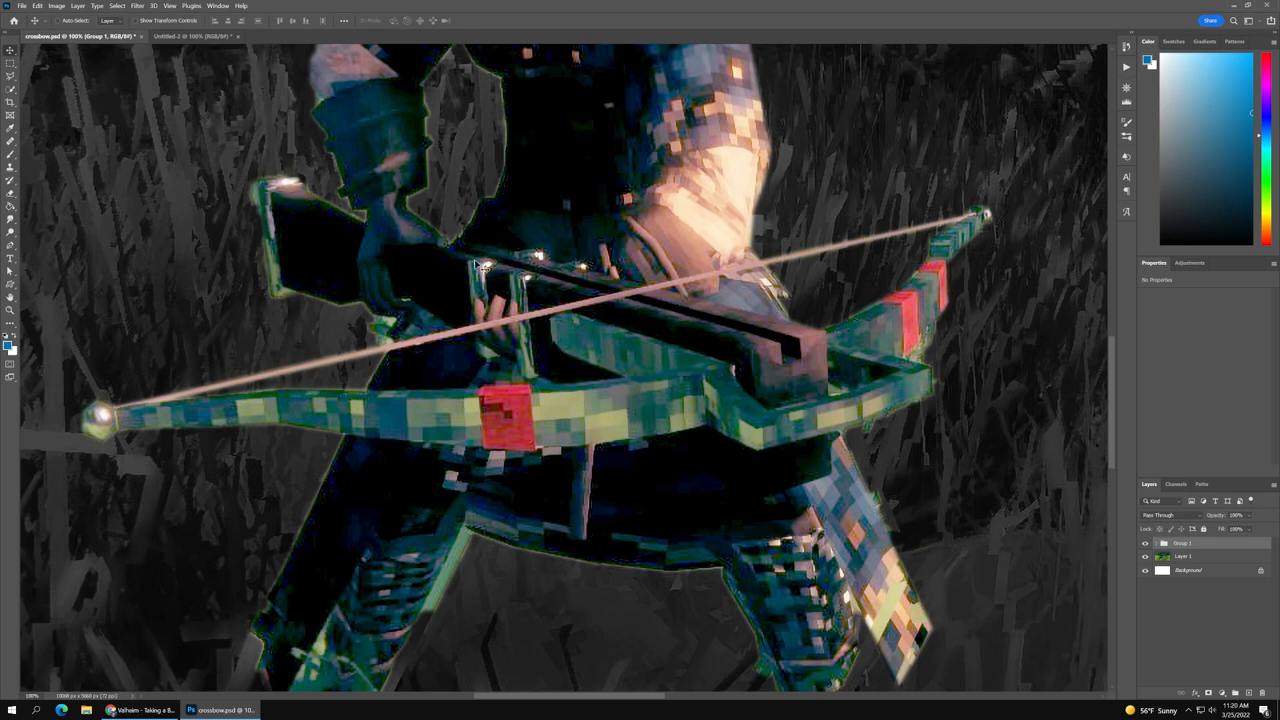
mouse_move(476, 260)
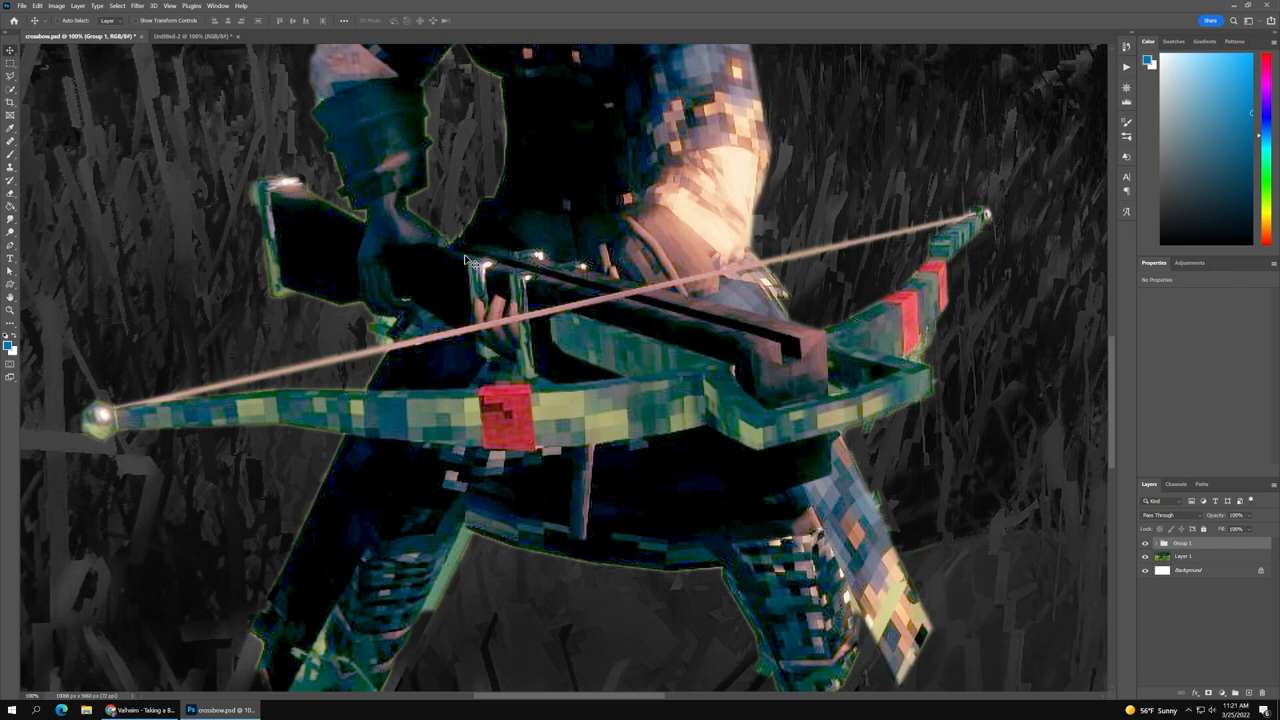
mouse_move(704, 296)
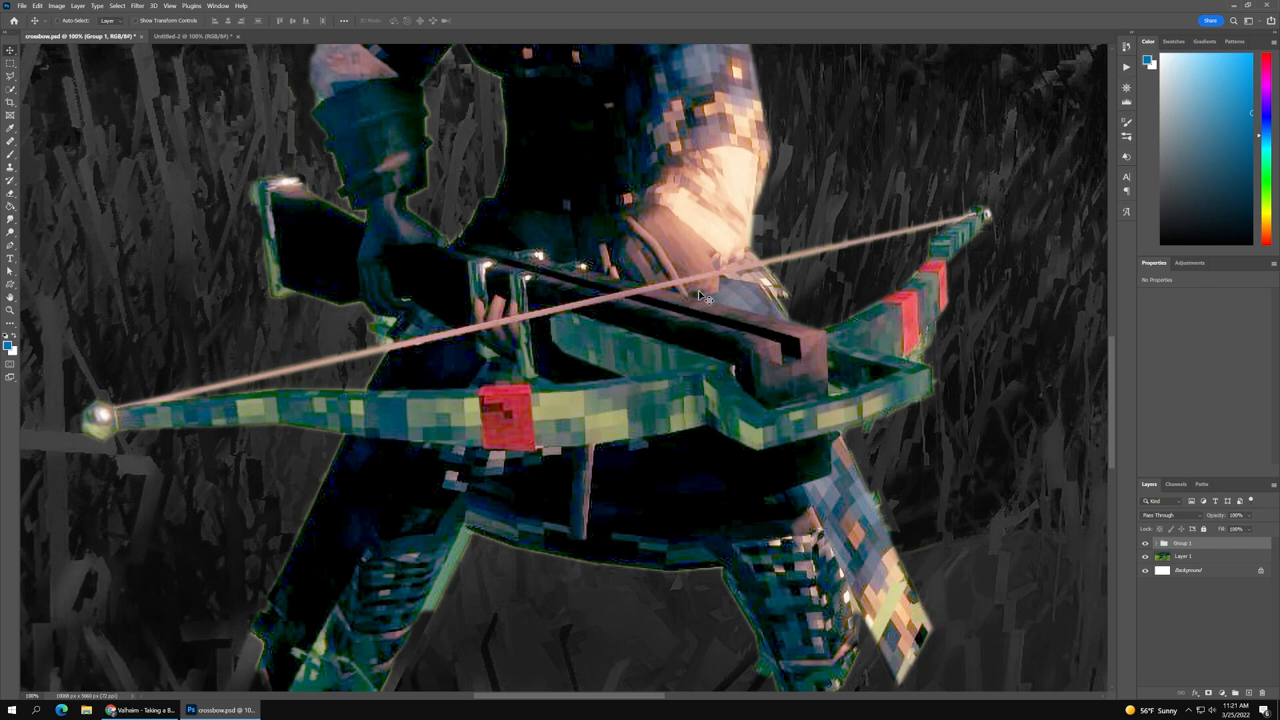
mouse_move(456, 280)
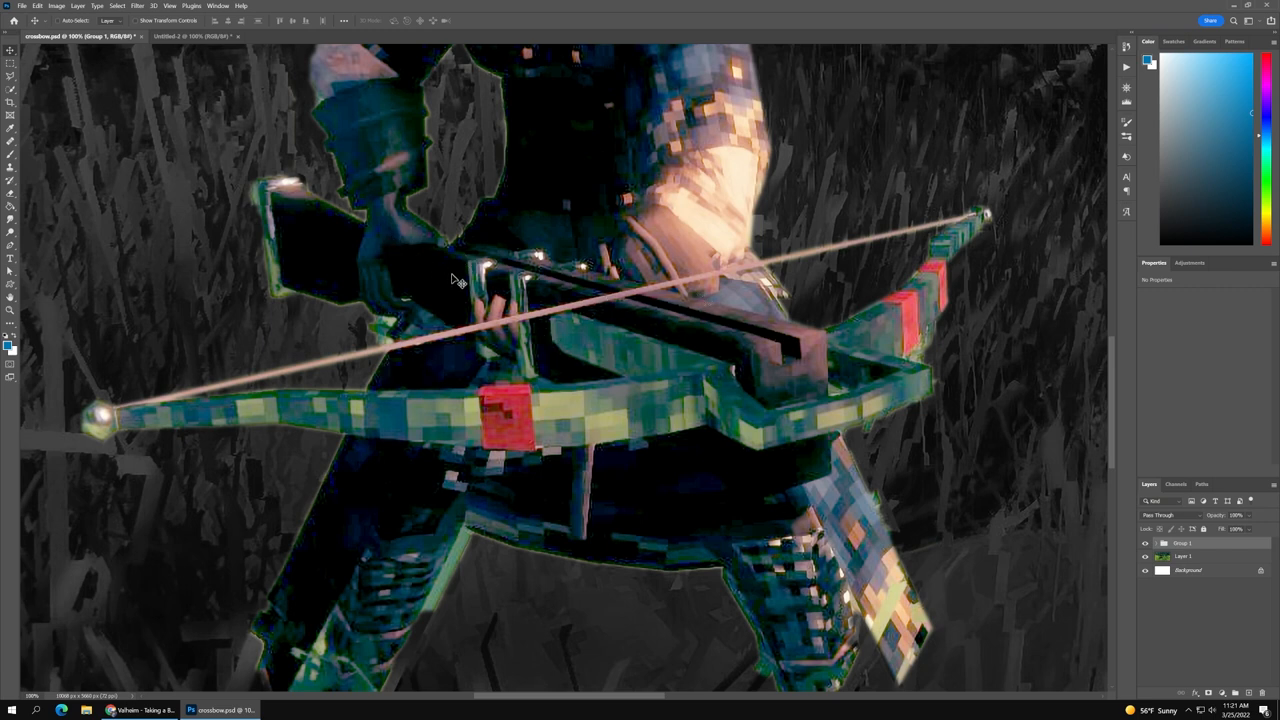
mouse_move(490, 276)
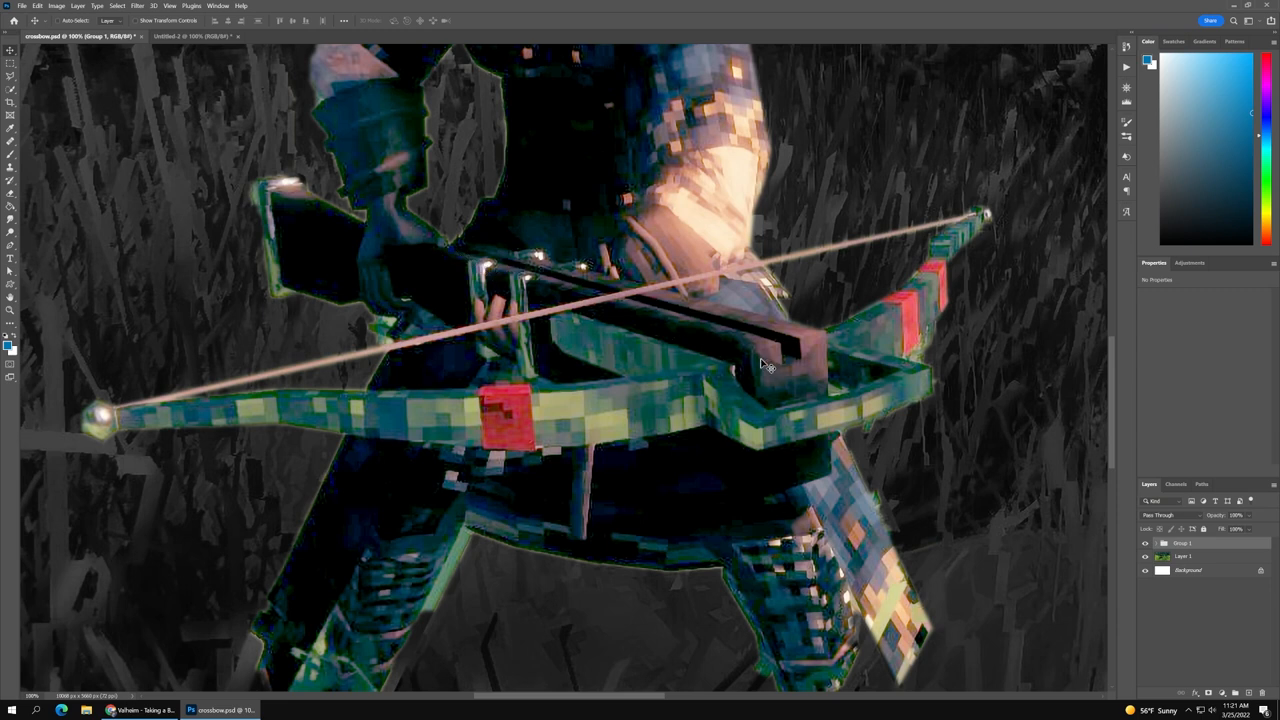
mouse_move(660, 304)
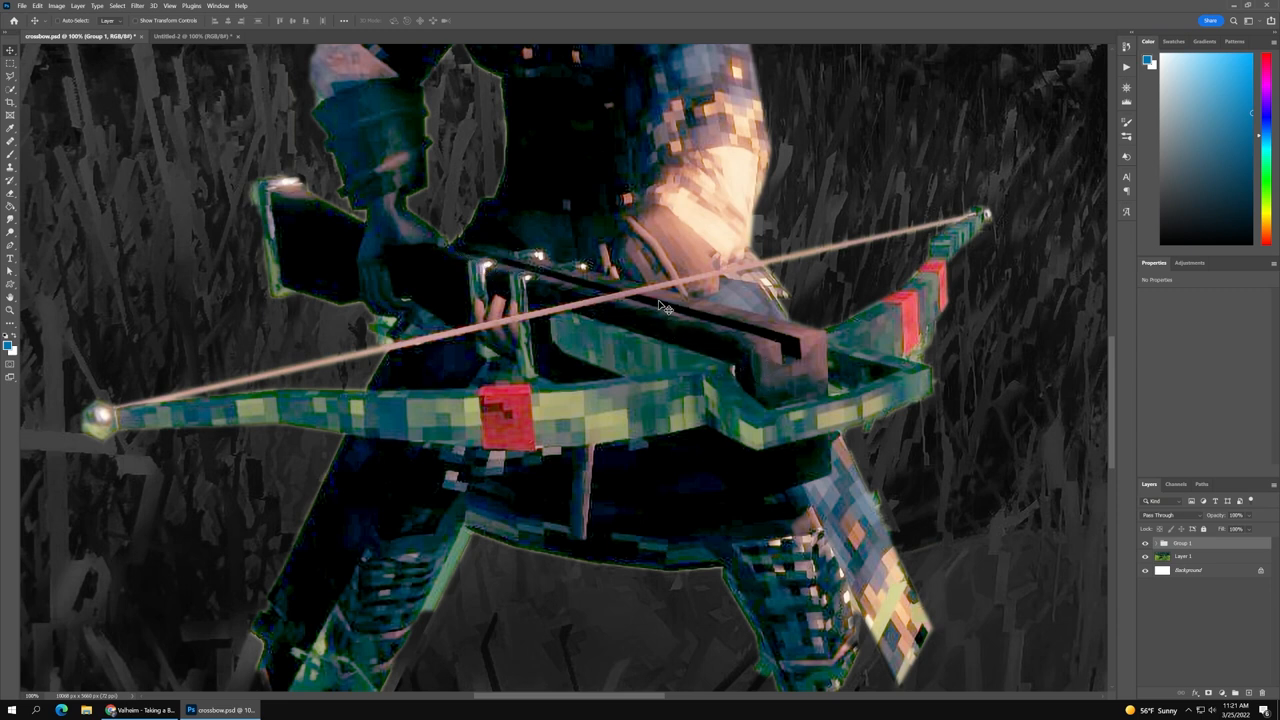
mouse_move(592, 308)
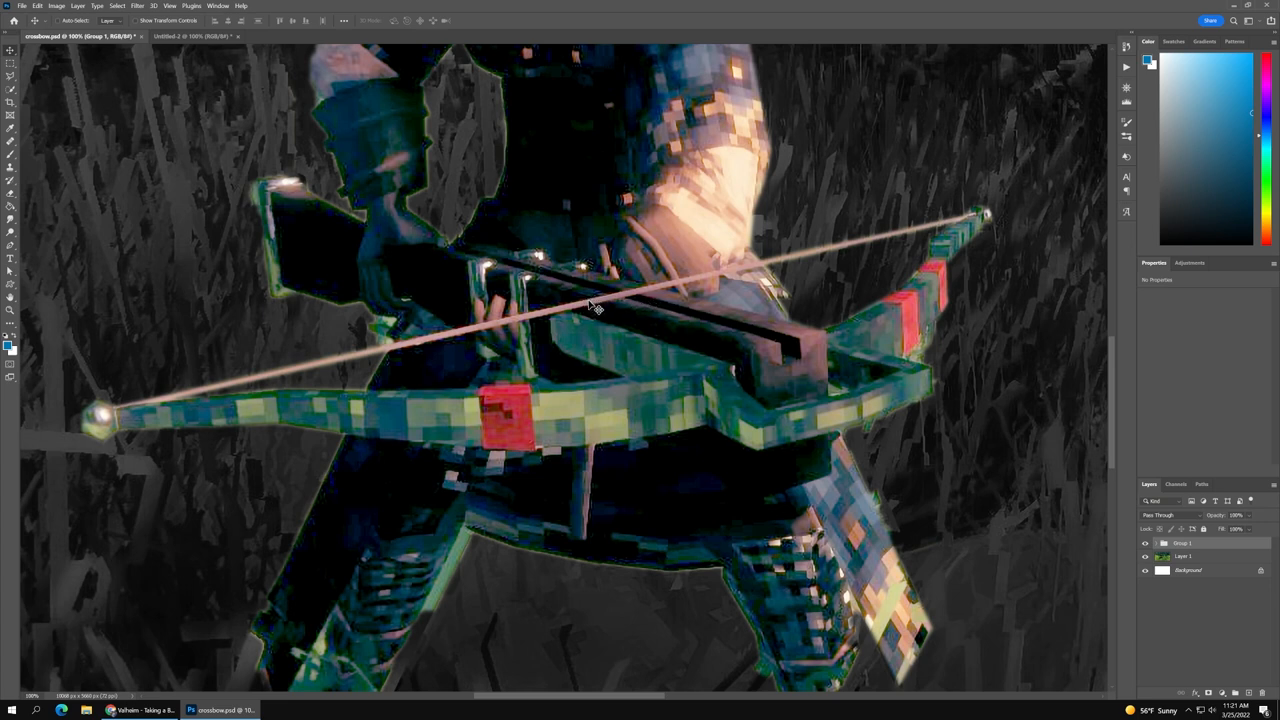
mouse_move(480, 258)
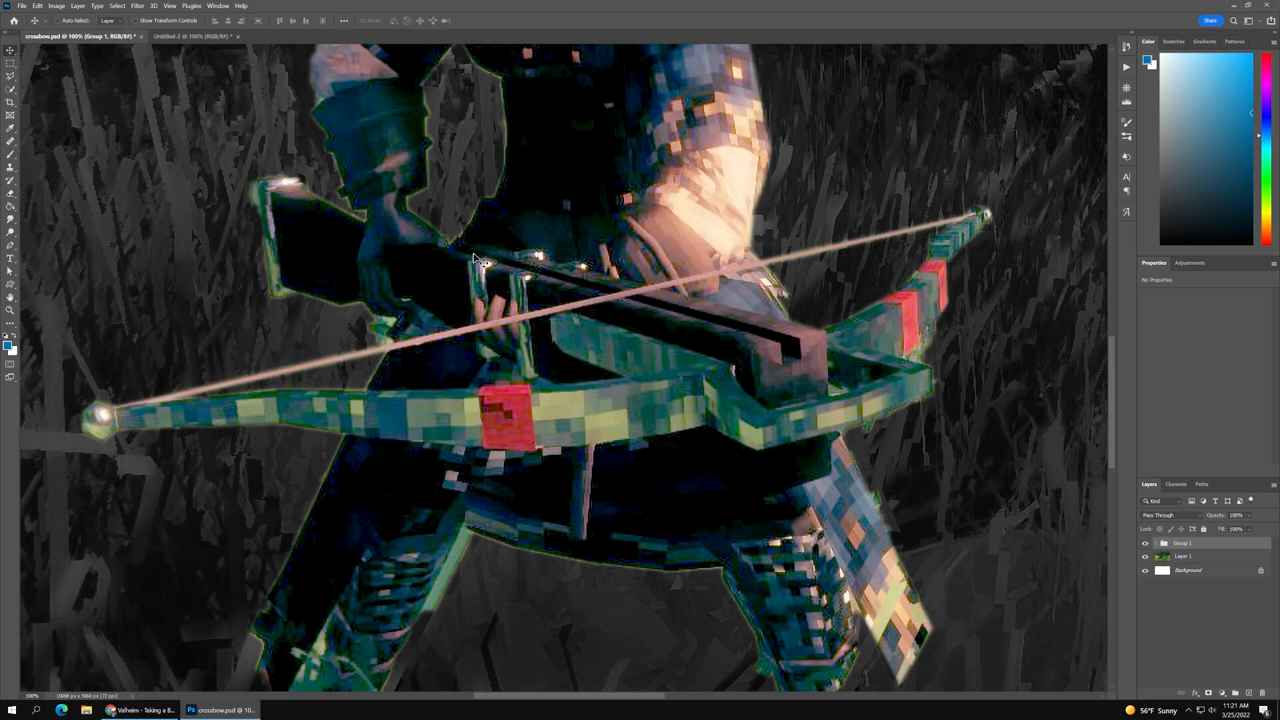
mouse_move(616, 330)
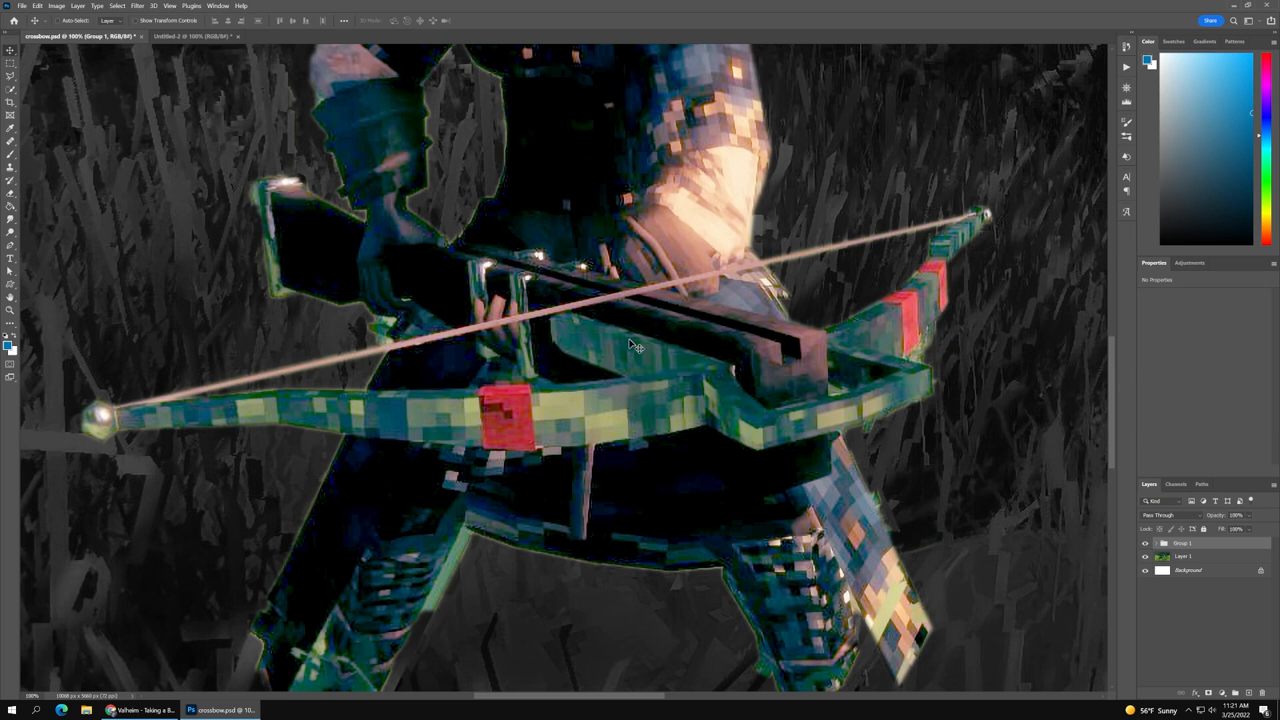
mouse_move(738, 360)
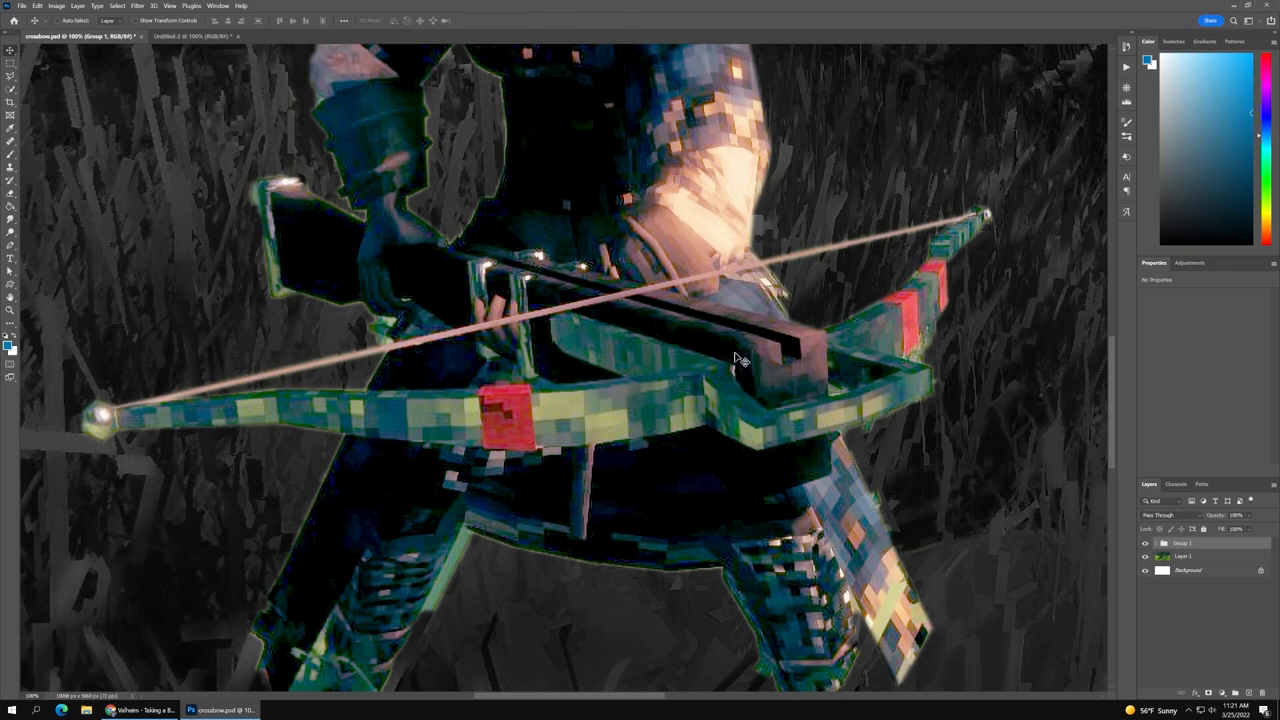
mouse_move(850, 324)
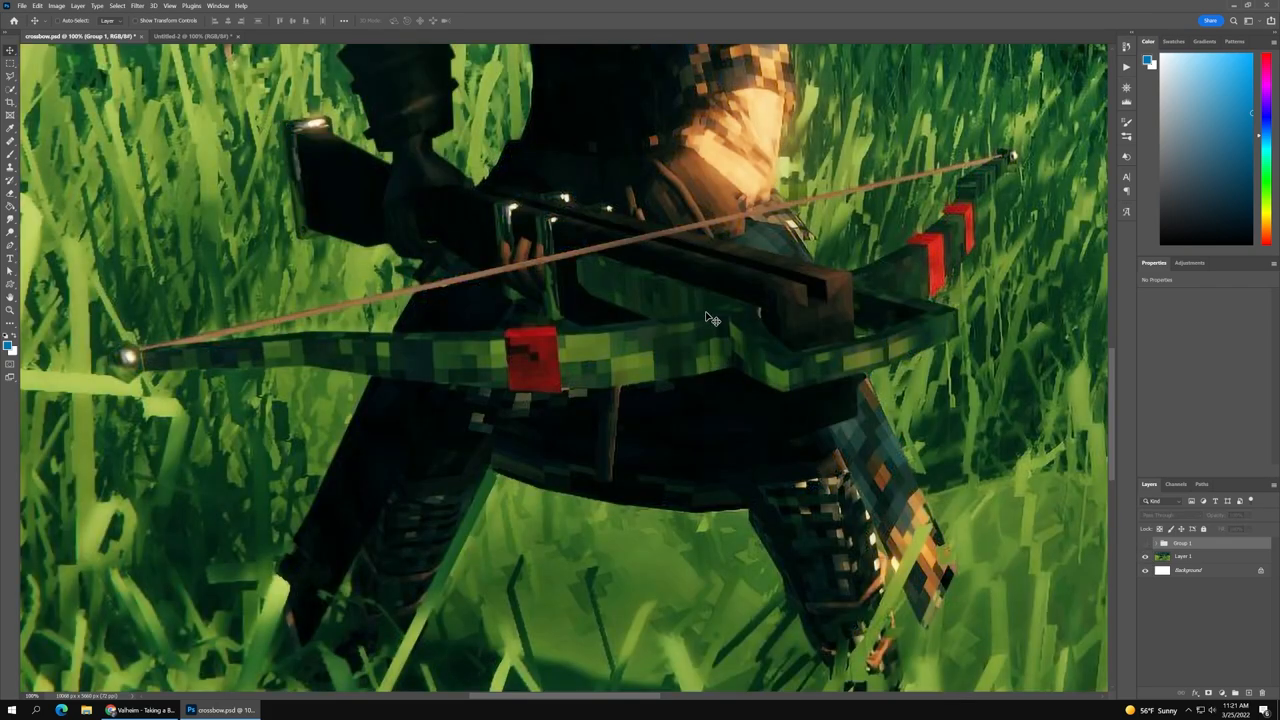
mouse_move(704, 412)
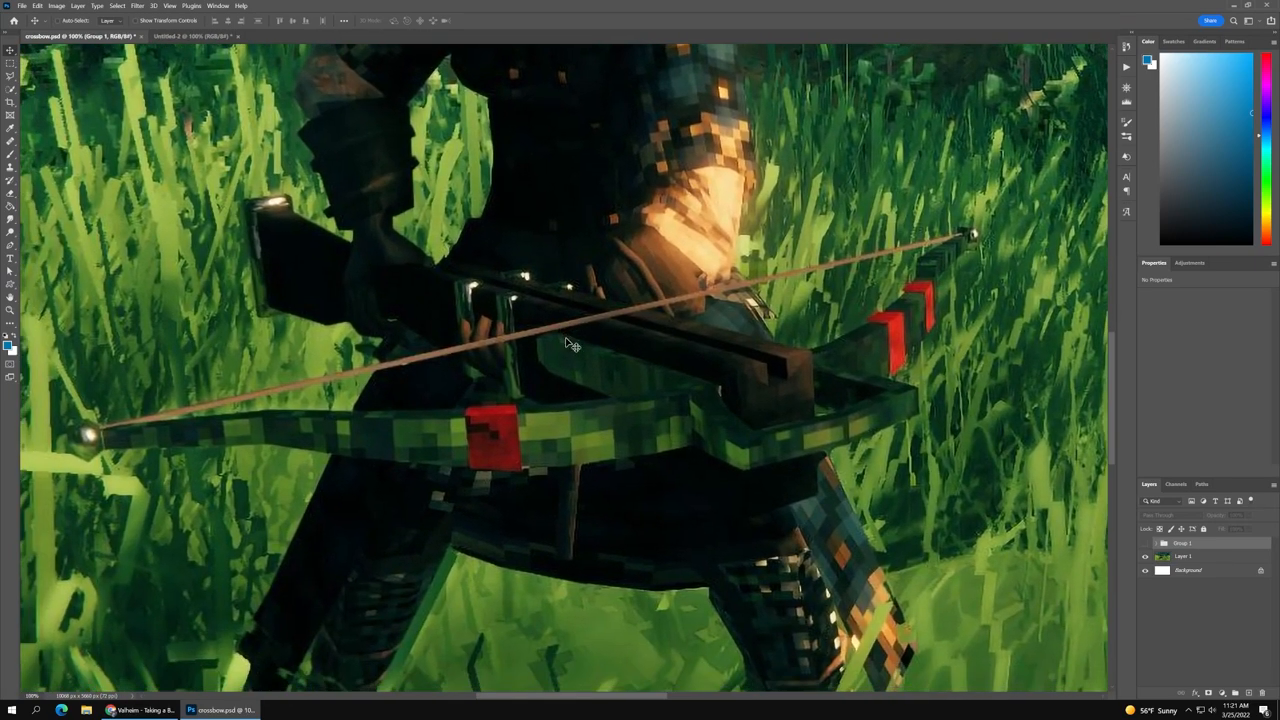
- Switch to the second document showing the character's arm and dark blade
left_click(190, 36)
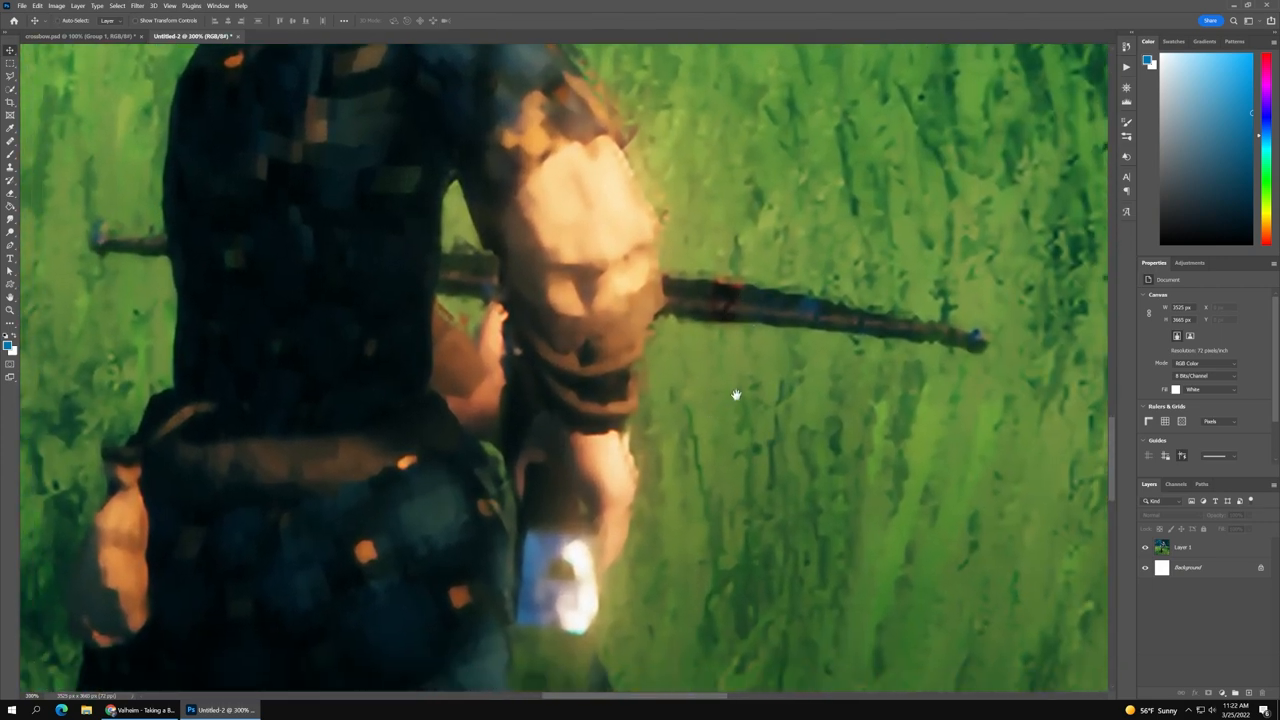
- Bring up the original unedited character screenshot for comparison
left_click(80, 36)
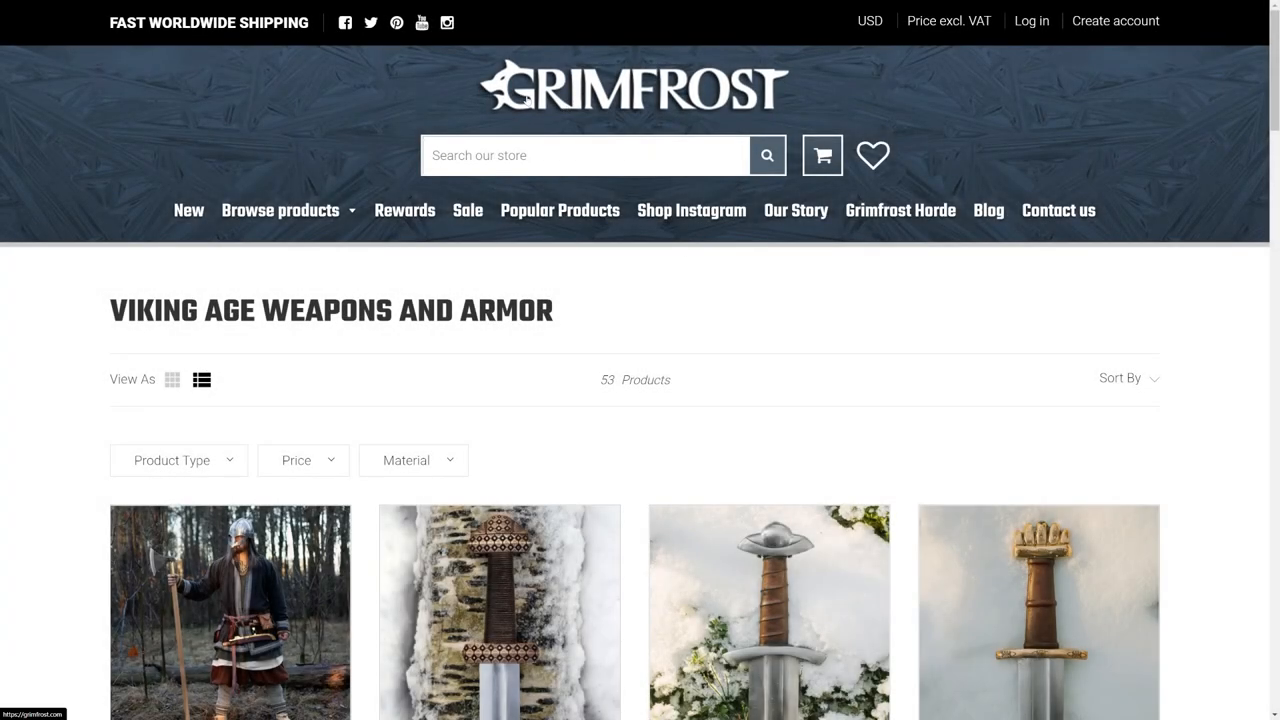
- Browse down the Viking Age Weapons and Armor collection past the swords and axes
scroll("down", 3)
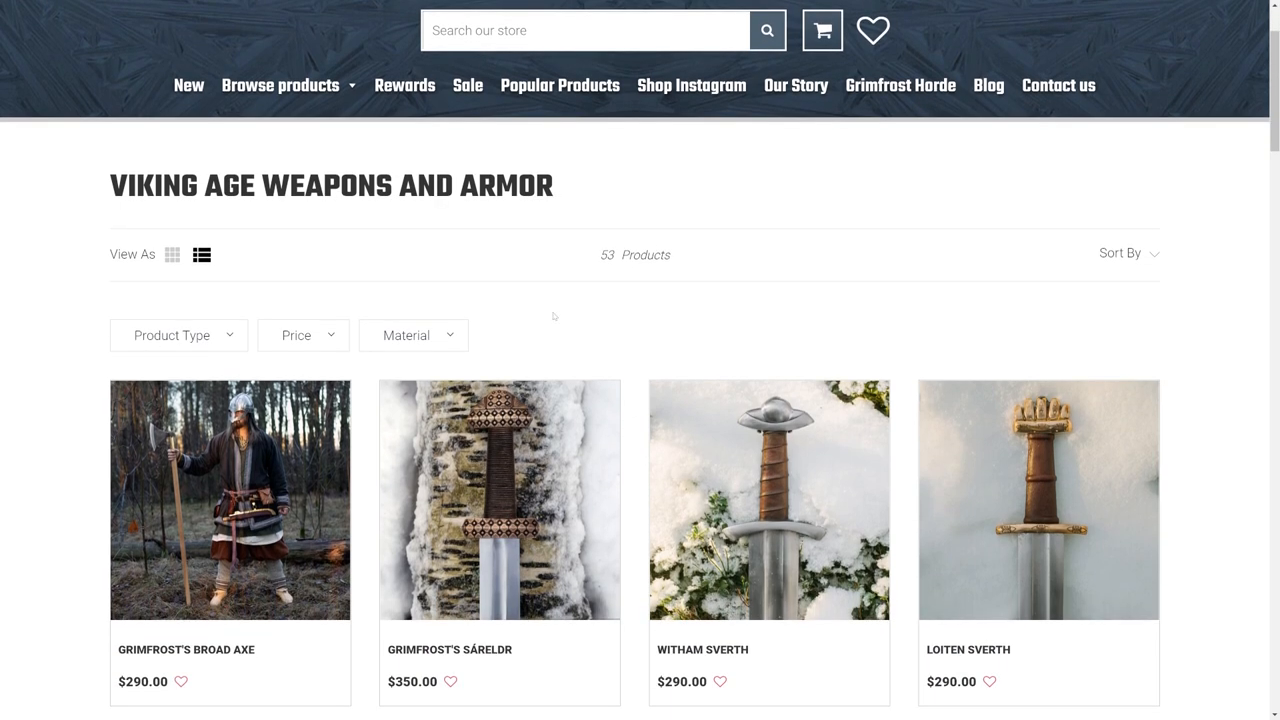
scroll("down", 3)
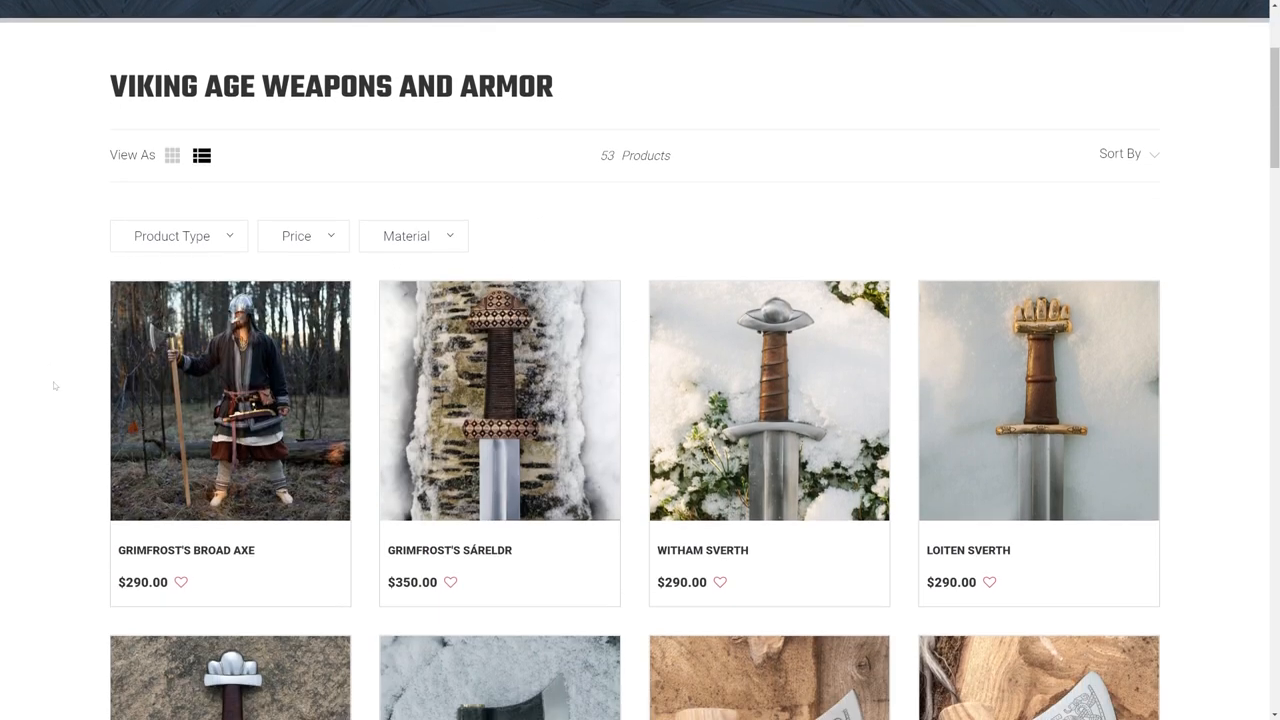
scroll("down", 3)
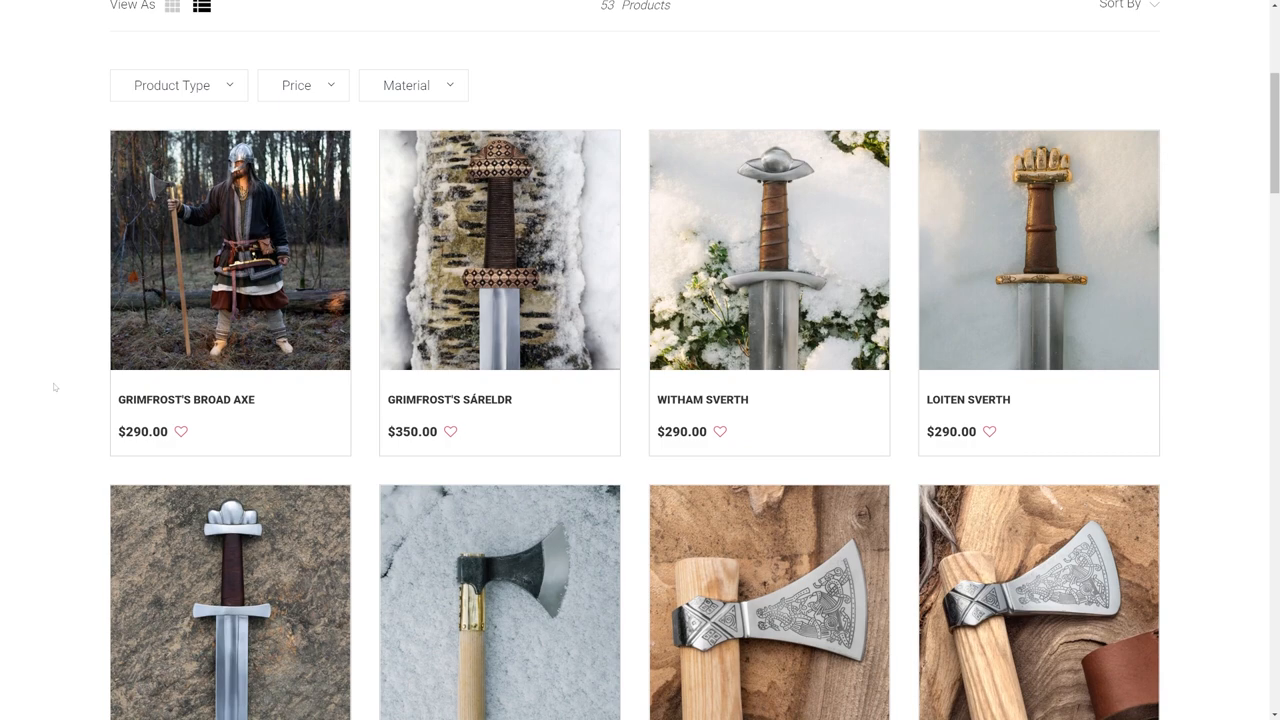
mouse_move(64, 328)
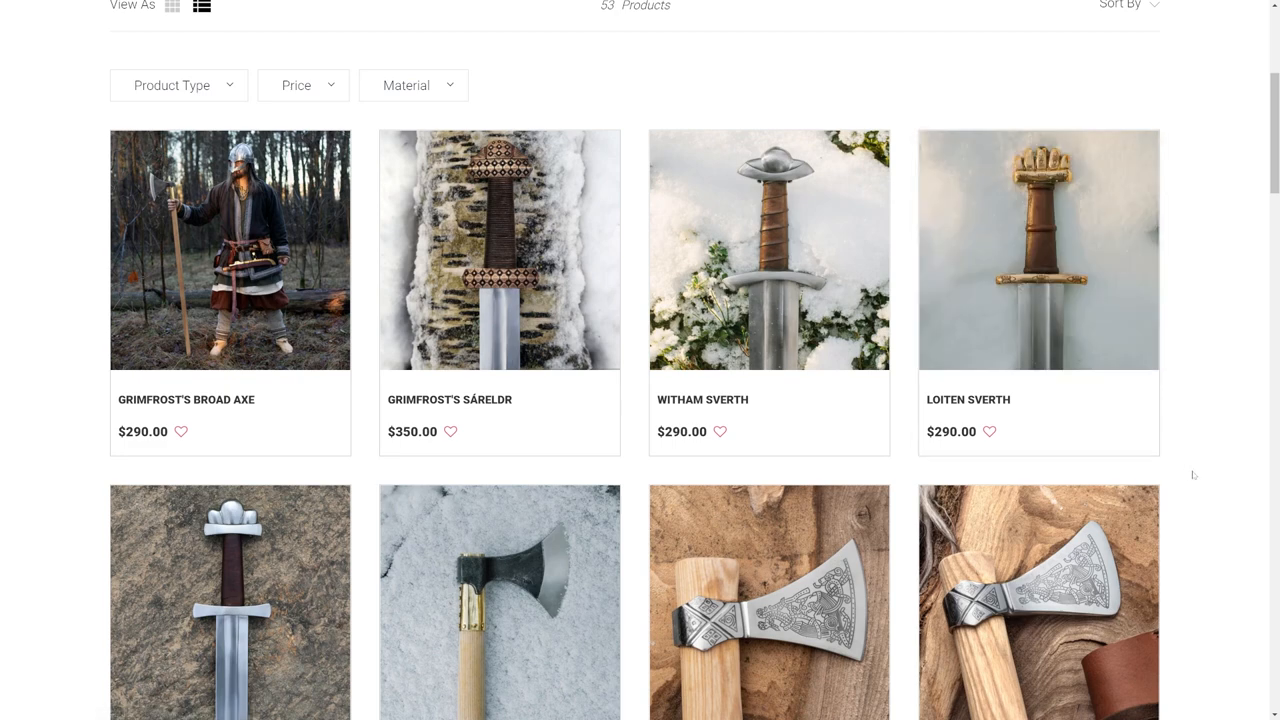
scroll("down", 3)
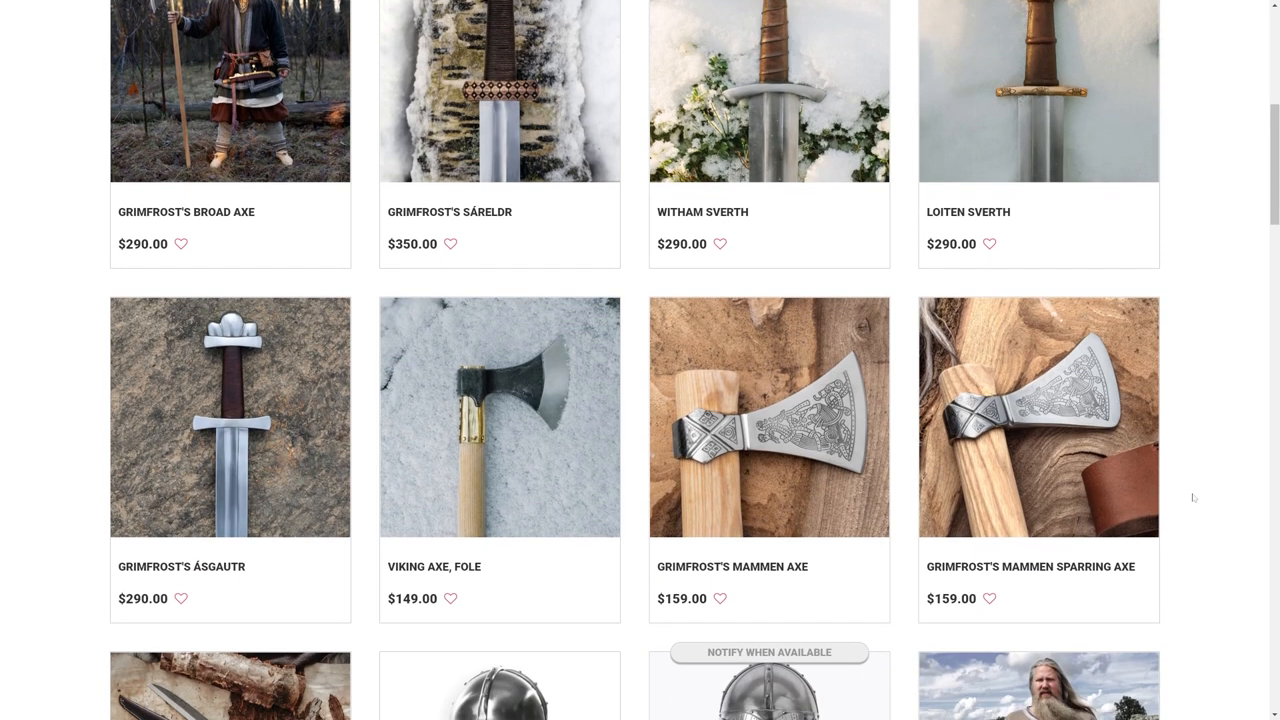
scroll("down", 3)
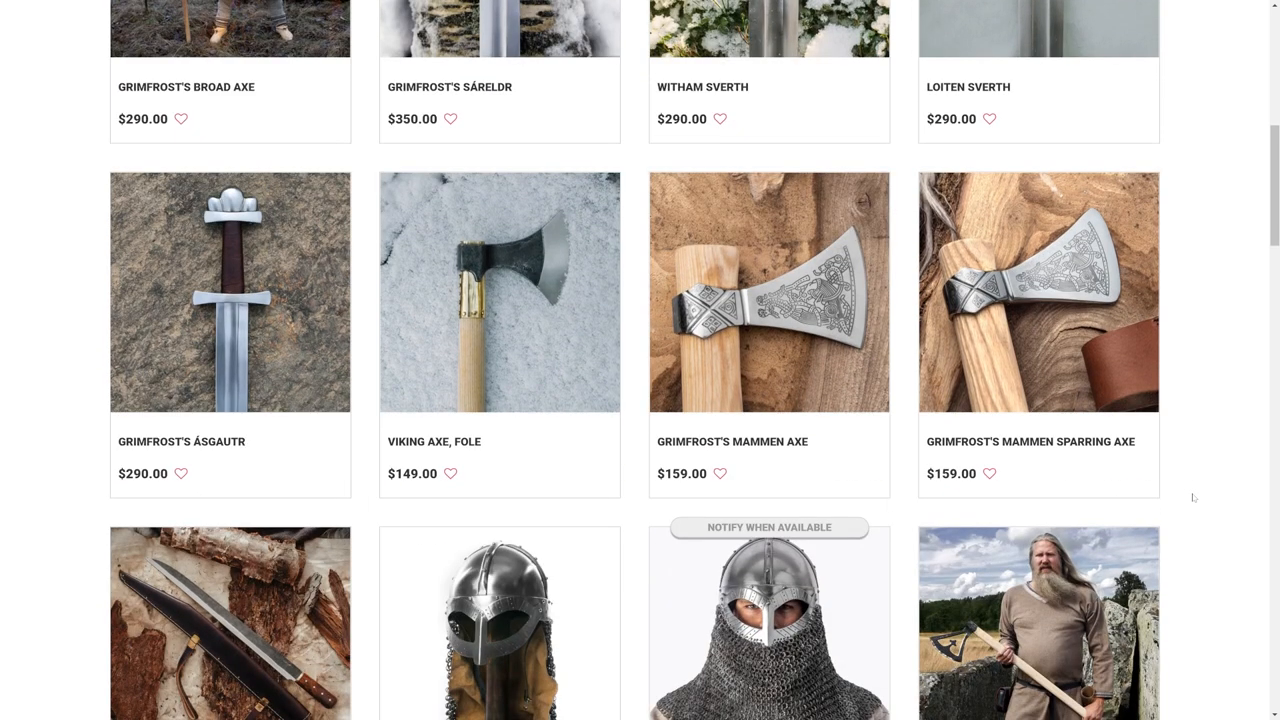
scroll("down", 3)
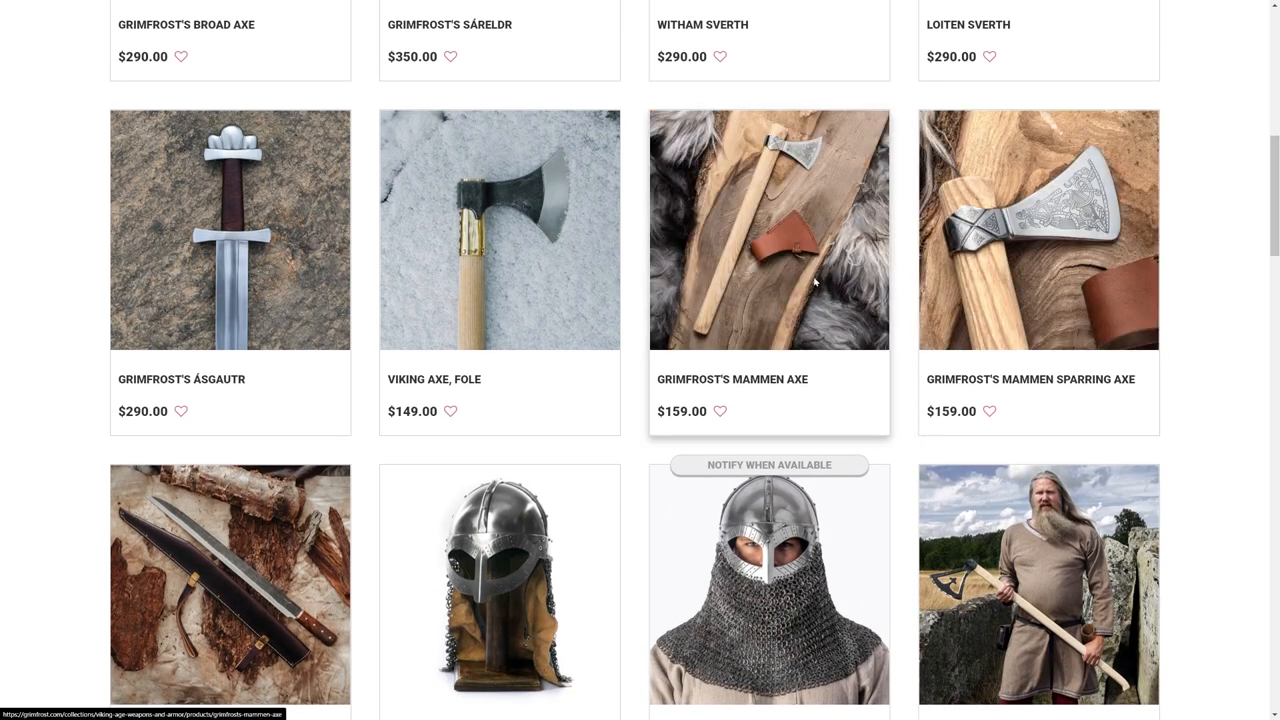
left_click(768, 228)
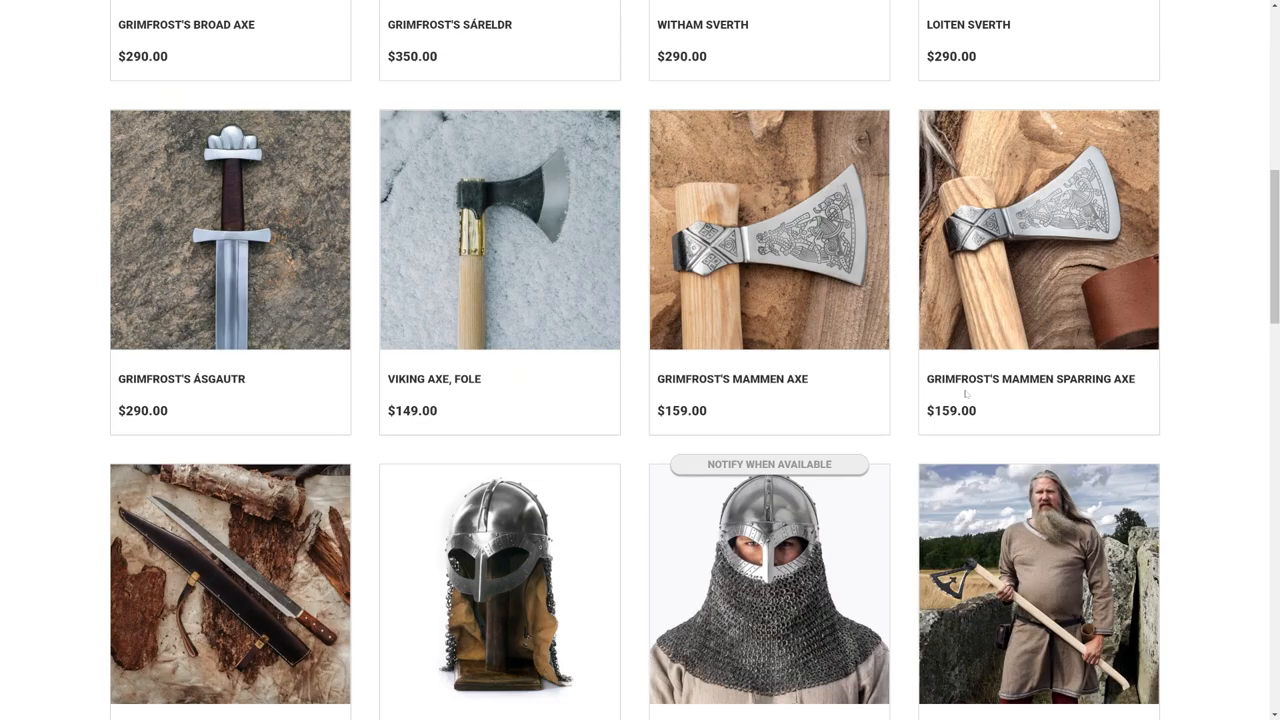
- Continue down the listing to the knives, shield boss, sword mount and war horn
scroll("down", 3)
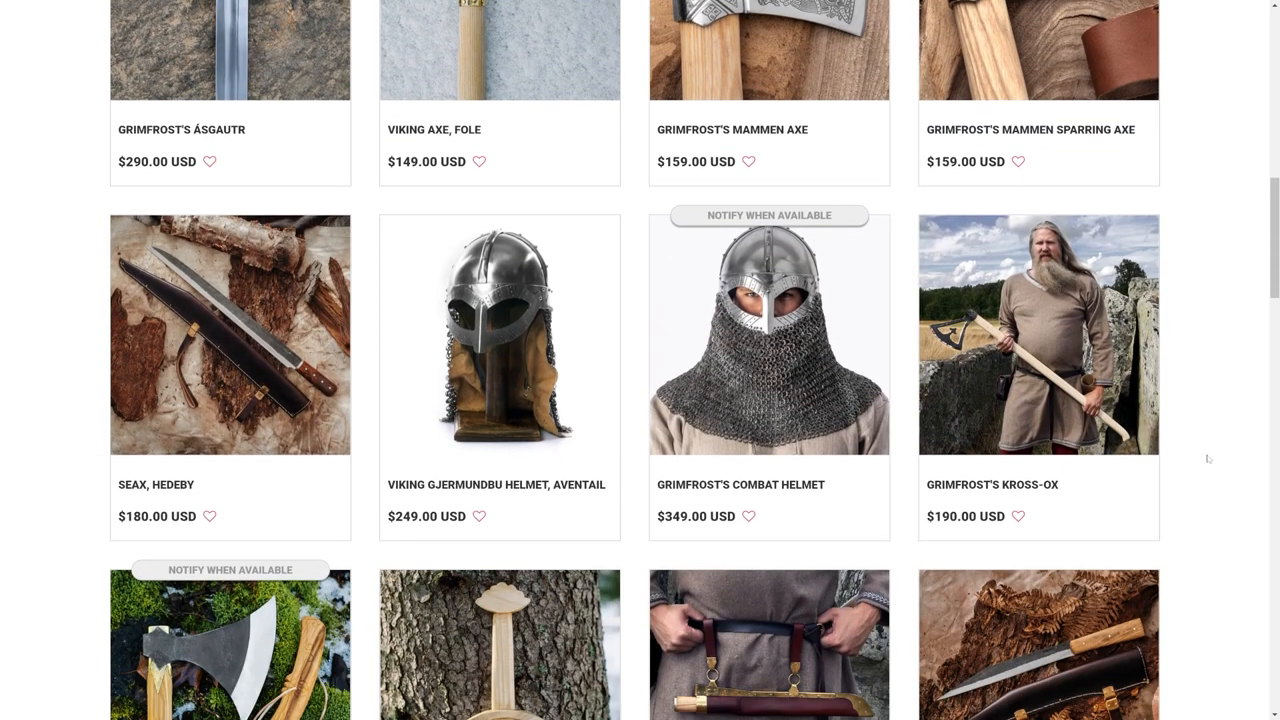
scroll("down", 3)
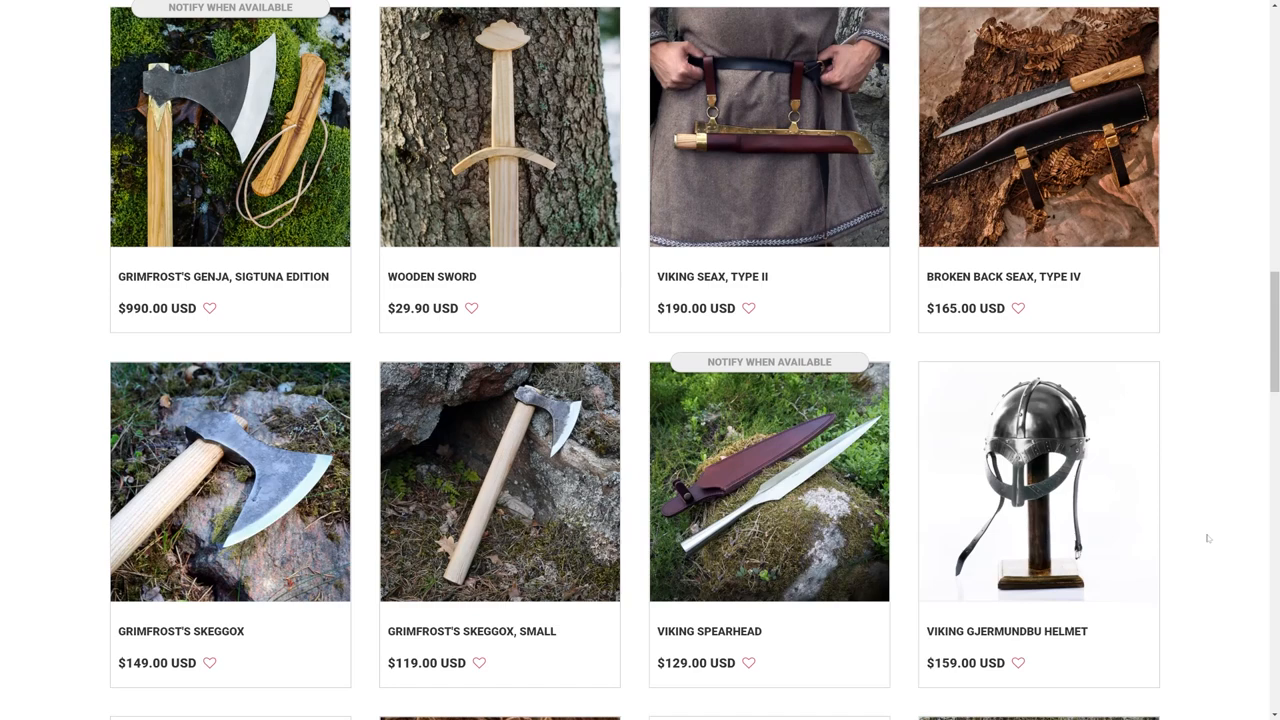
scroll("down", 3)
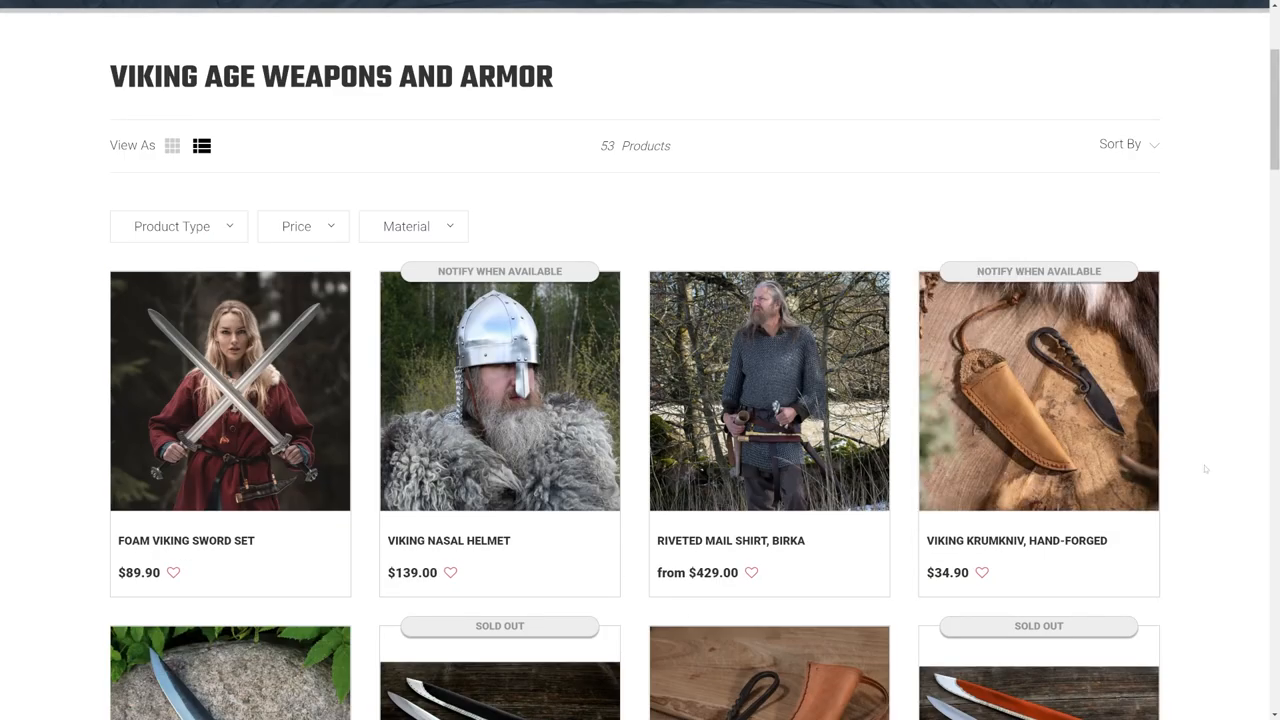
scroll("down", 3)
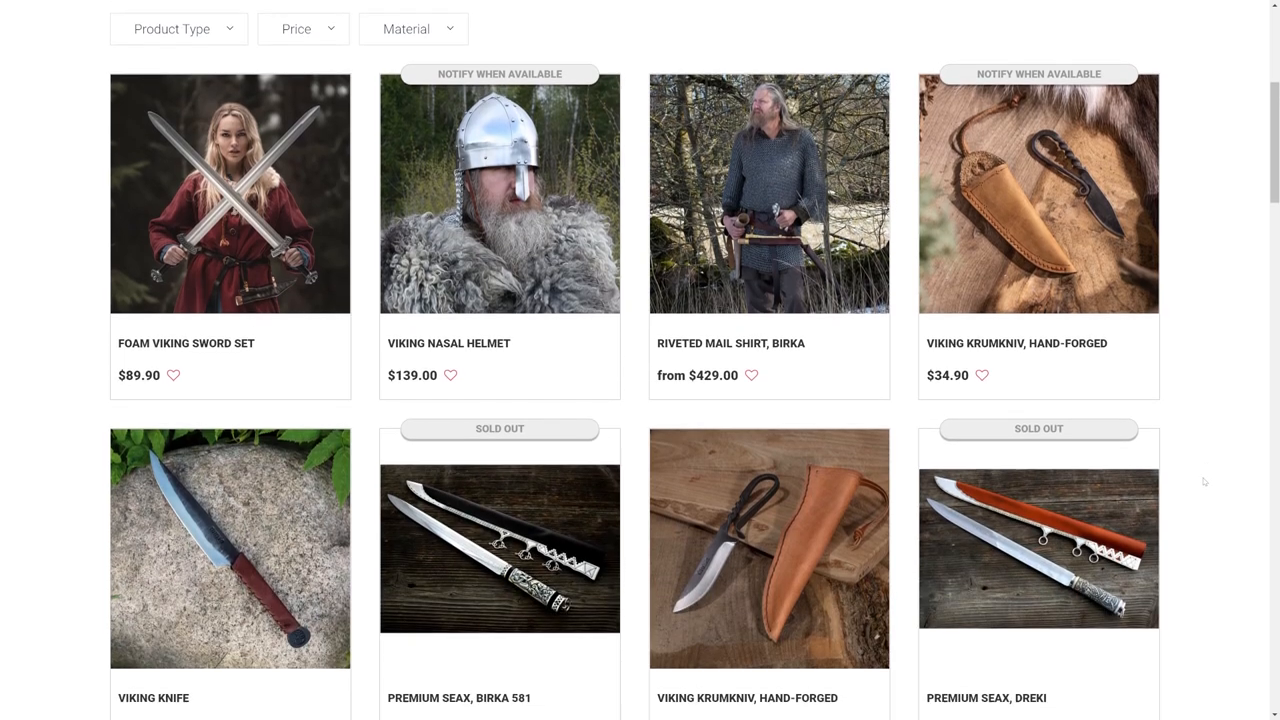
scroll("down", 3)
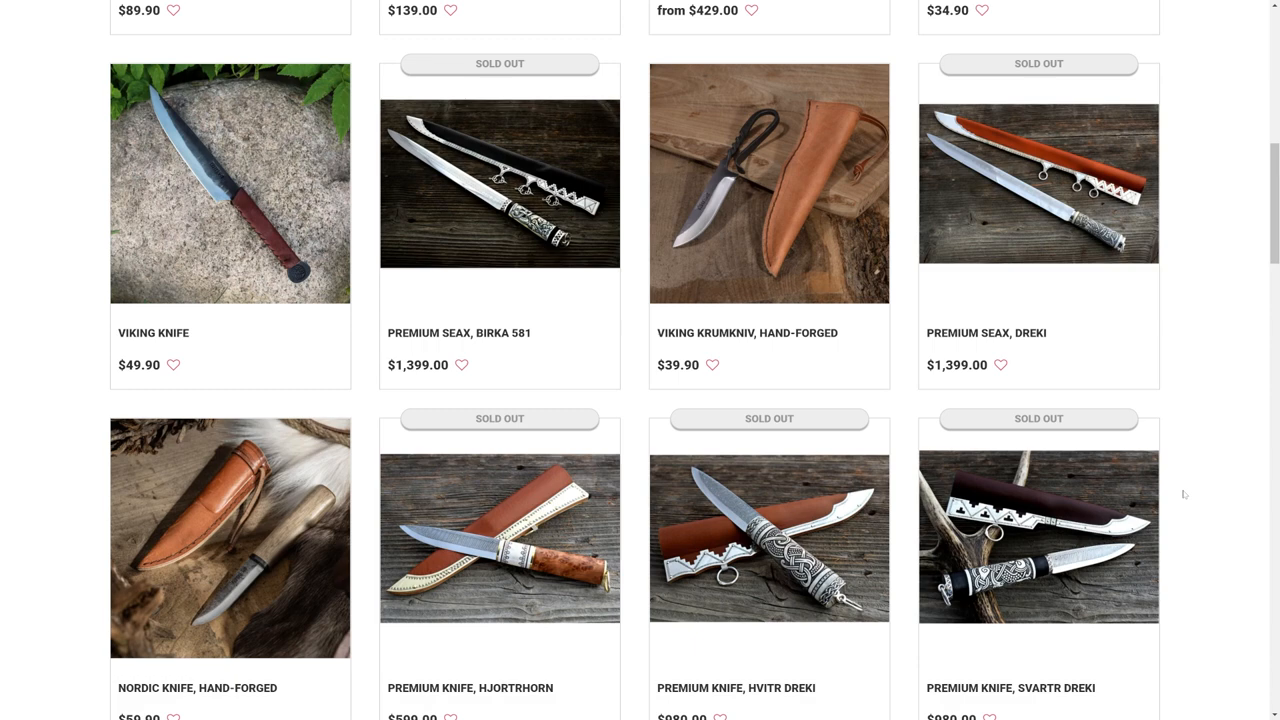
scroll("down", 3)
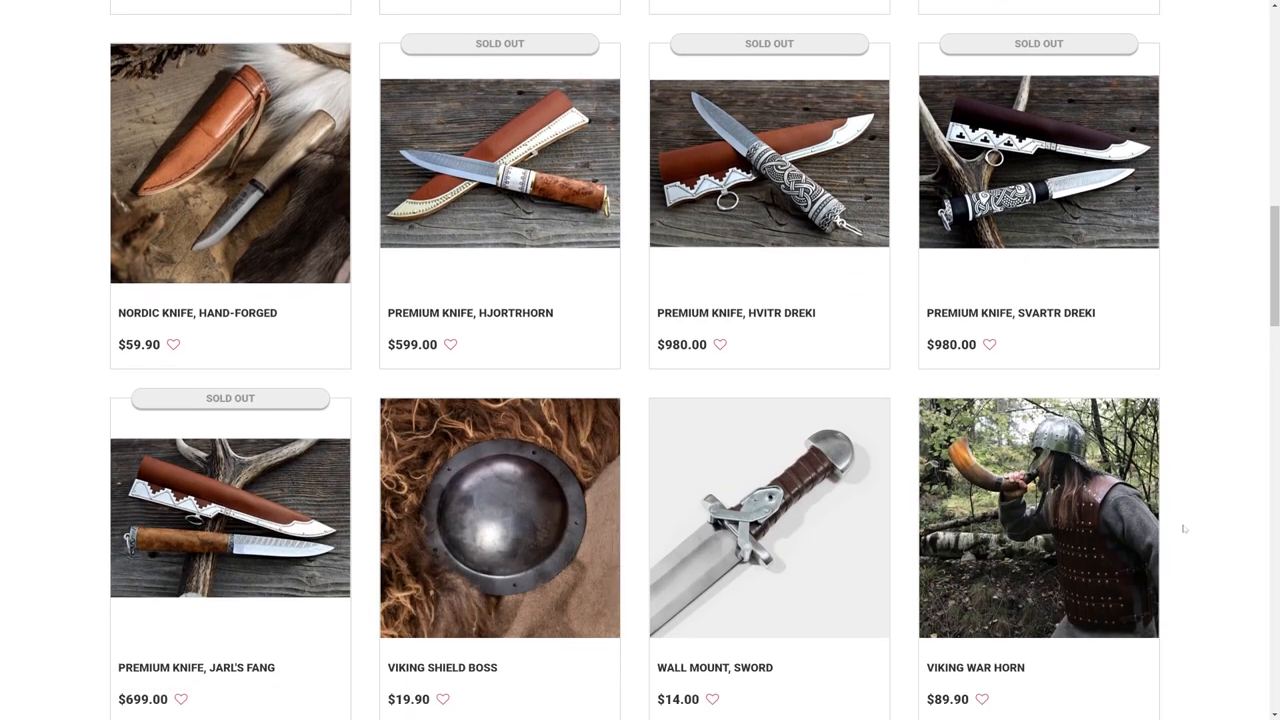
scroll("down", 3)
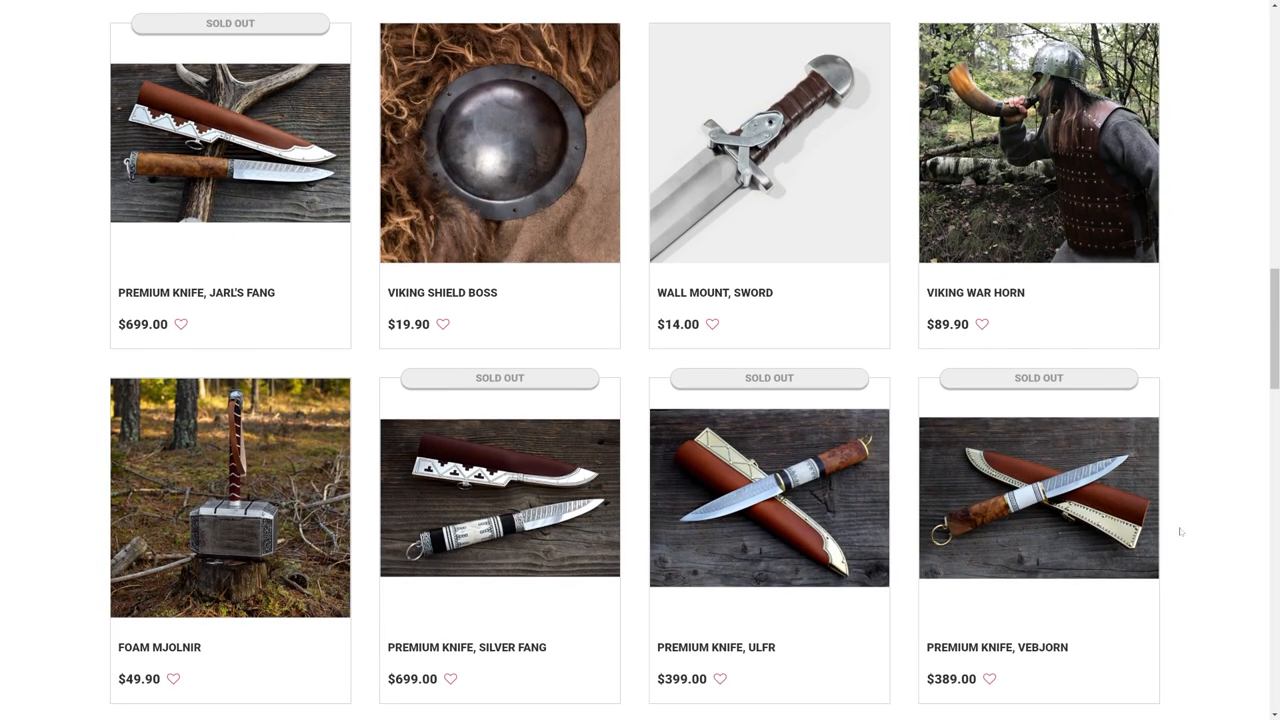